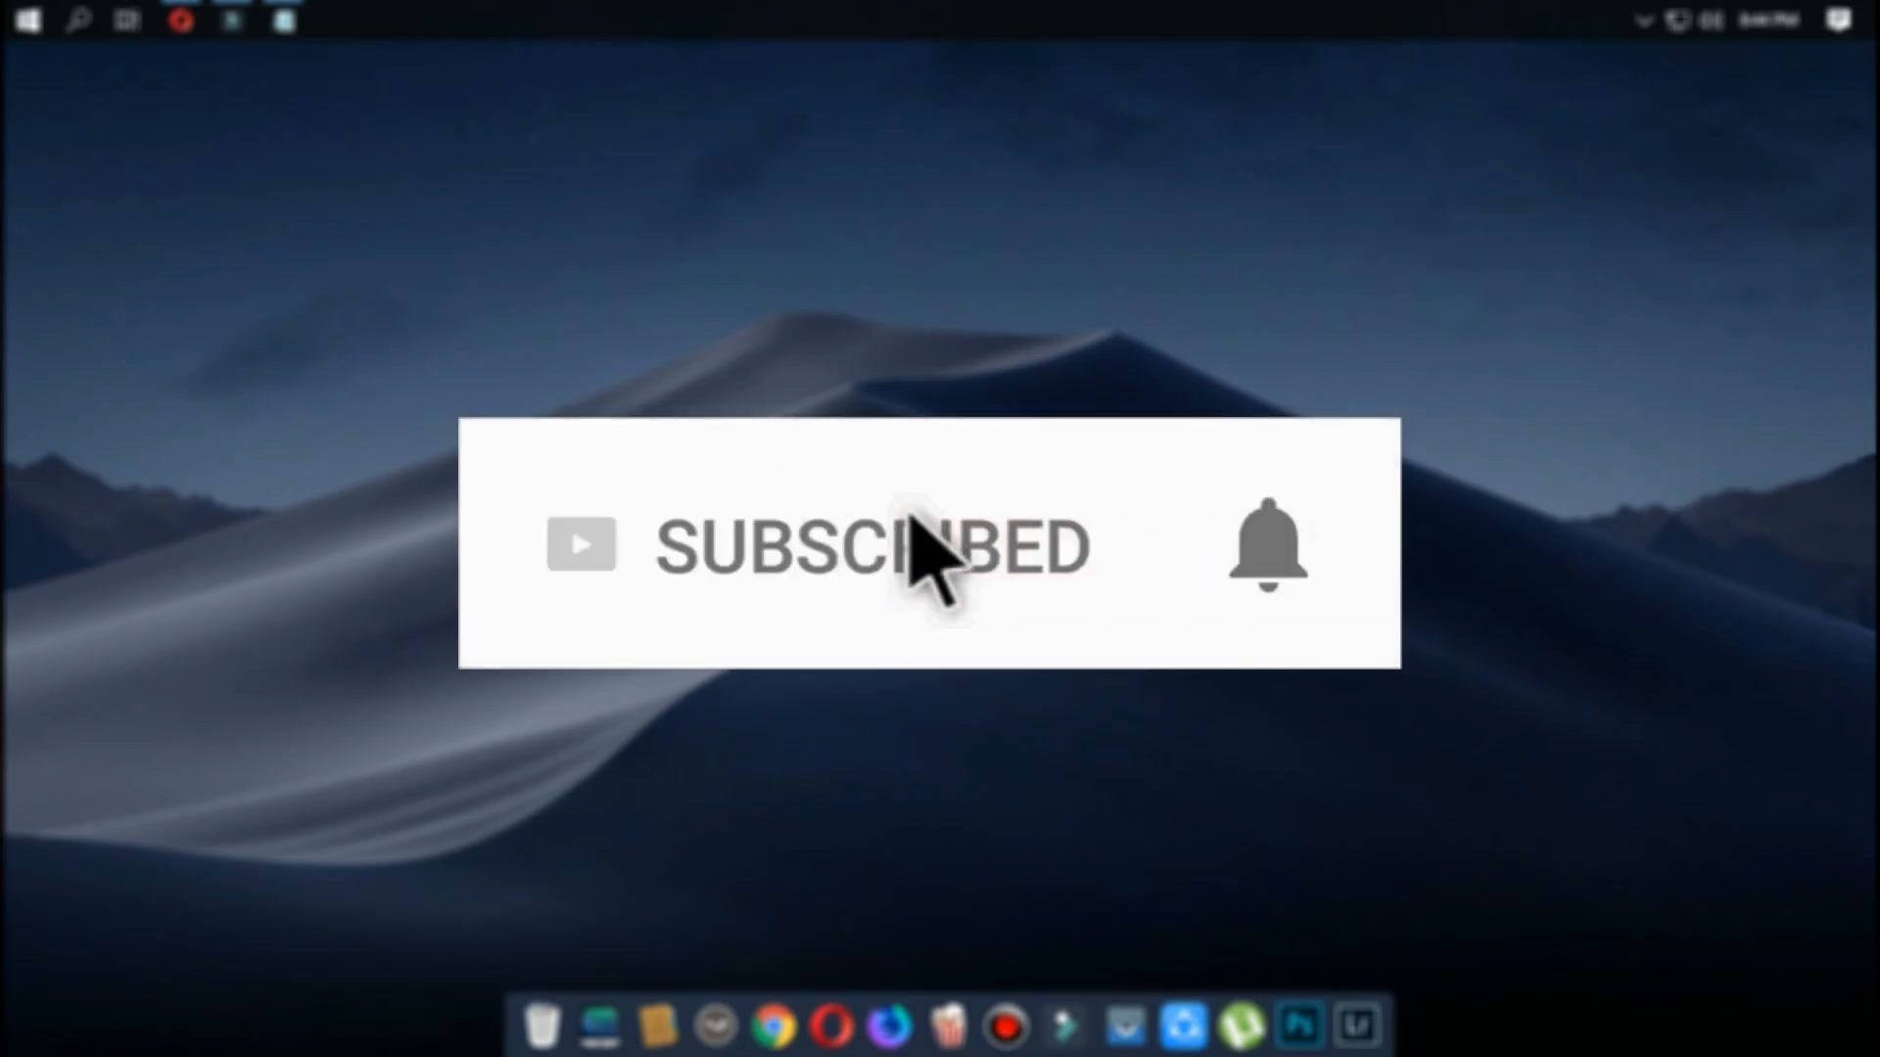
pyautogui.moveTo(1269, 591)
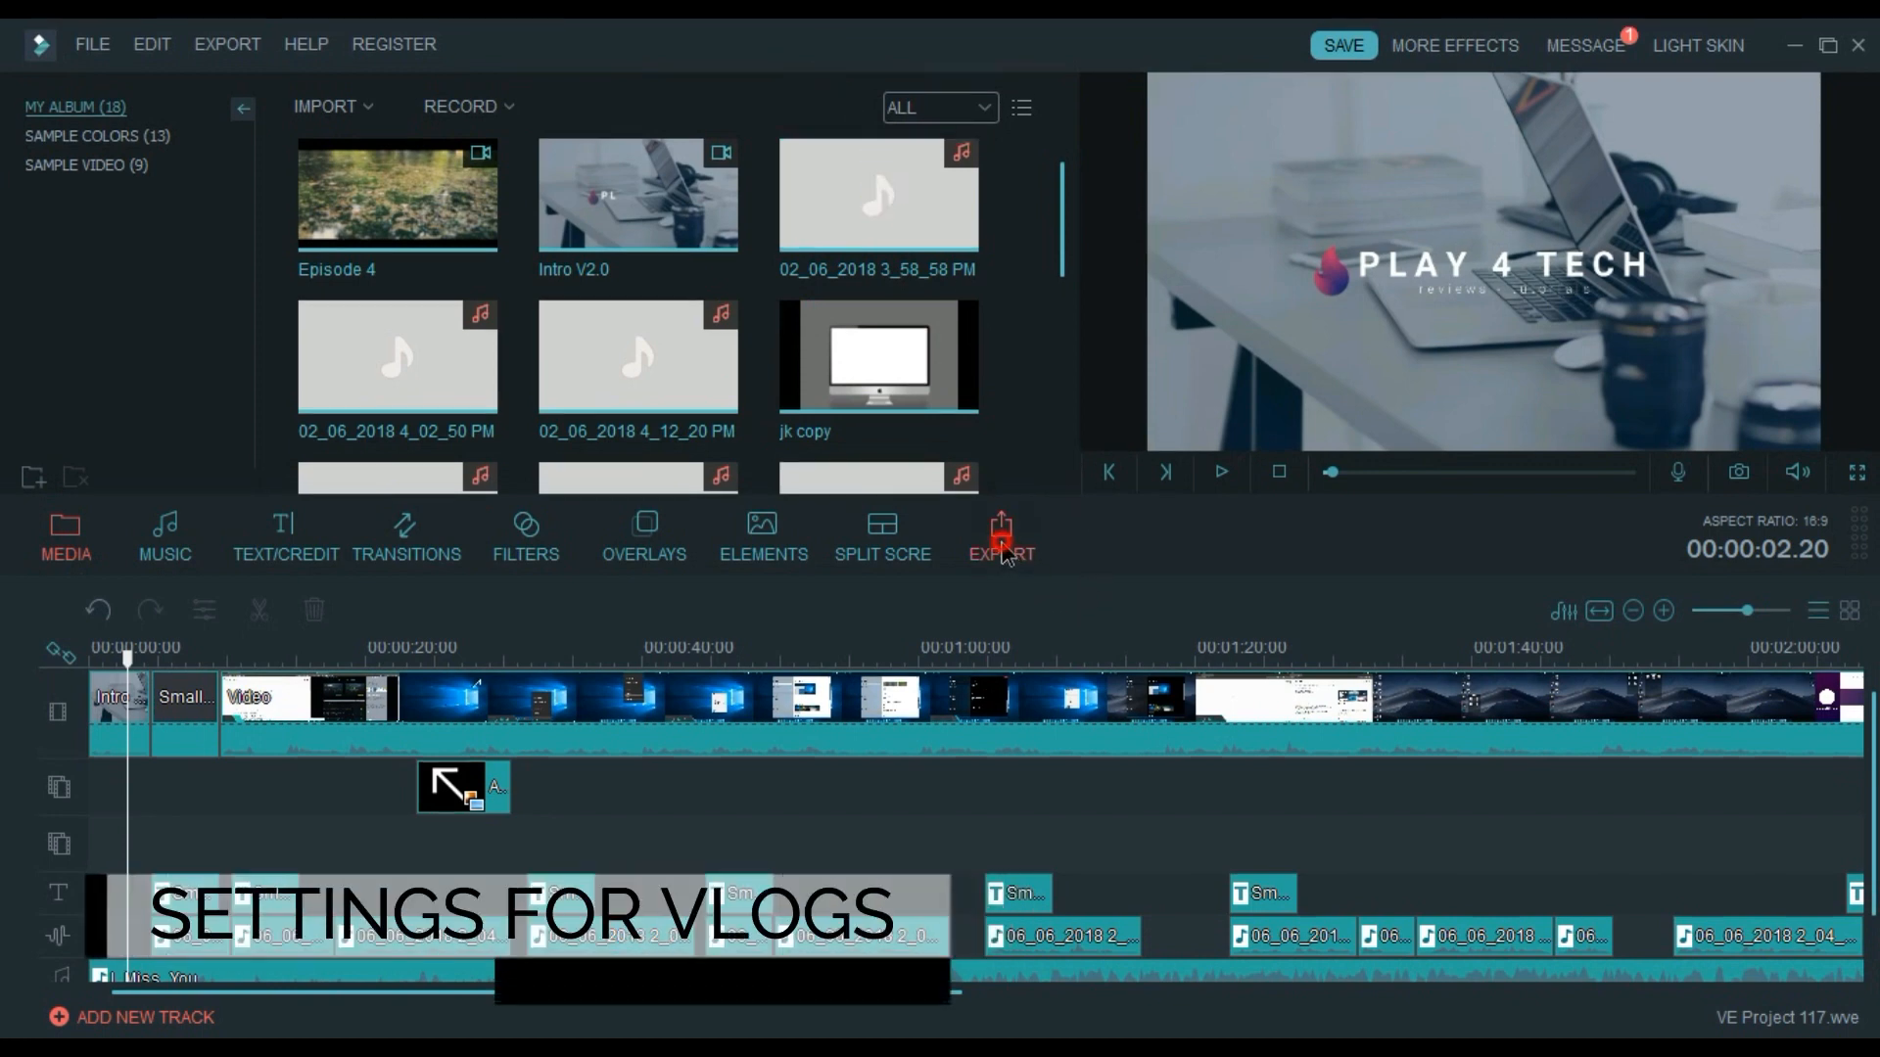
# Open the export window for the project with MP4 as the output format.
pyautogui.click(1000, 529)
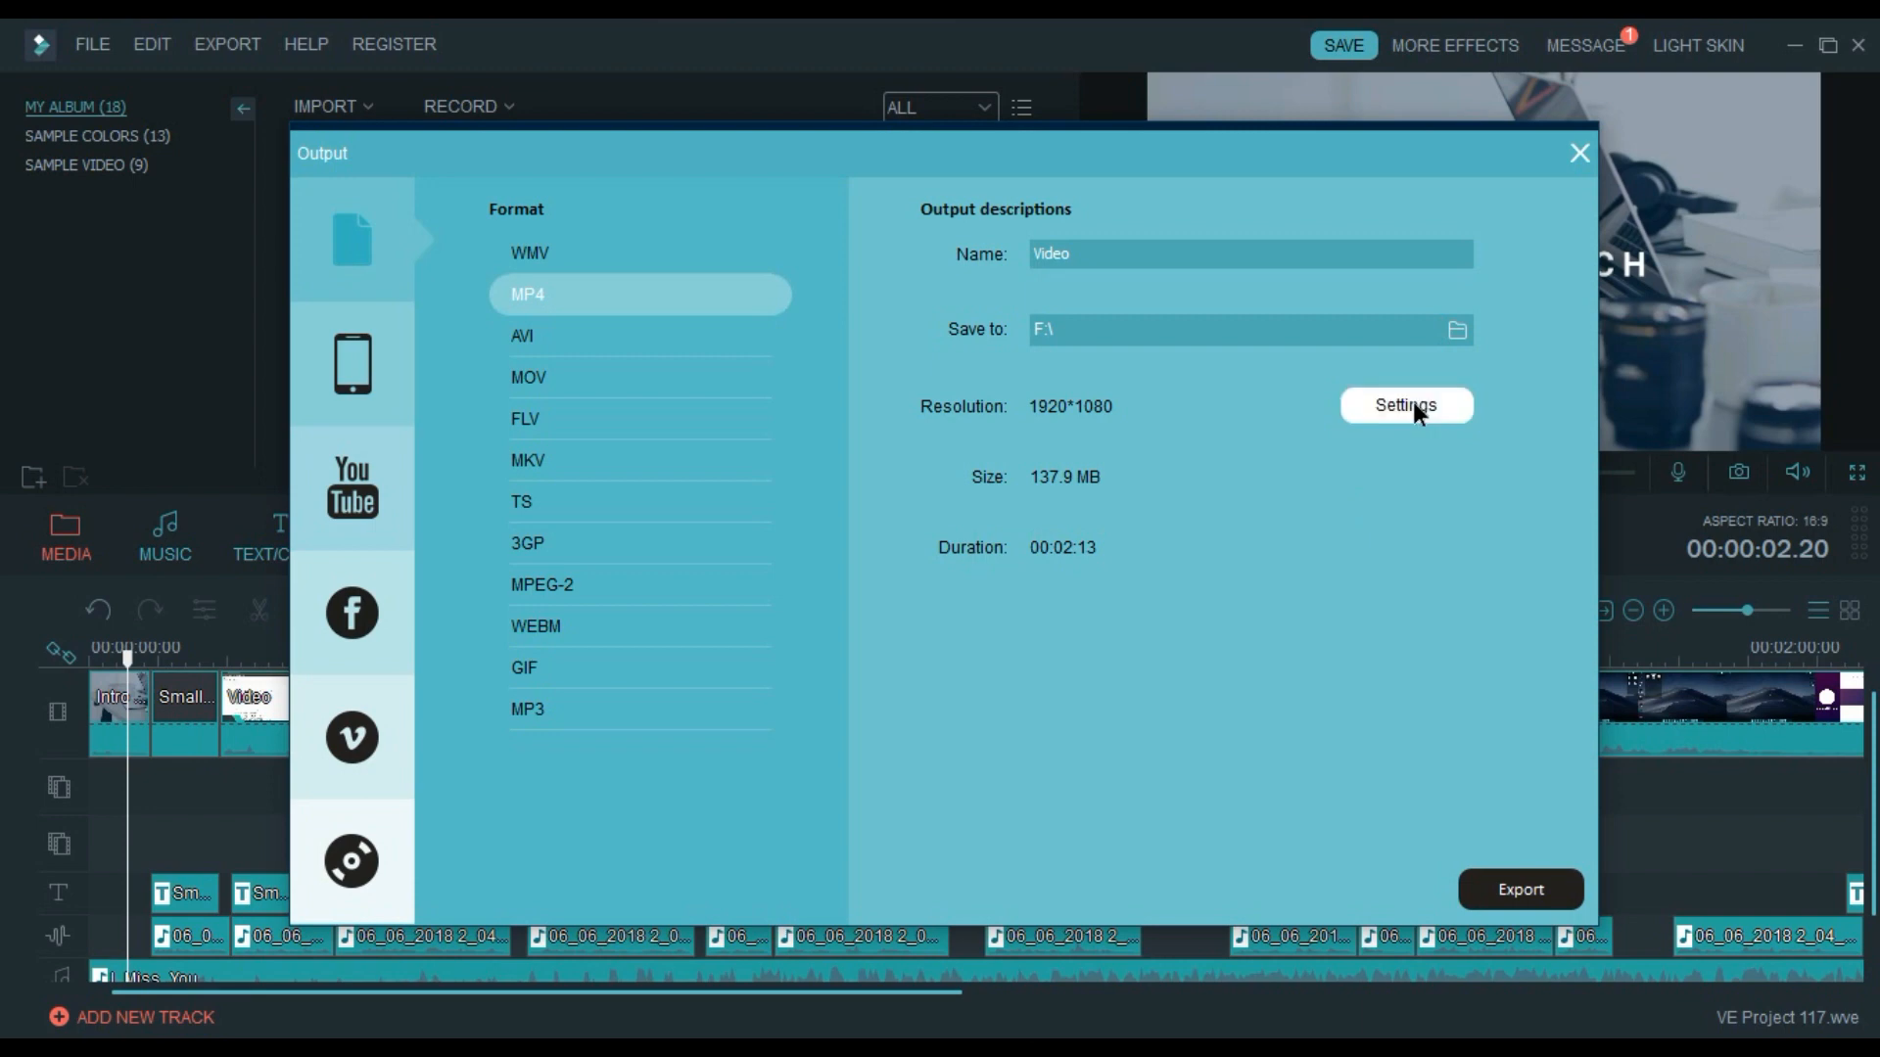
# In the encoding settings, keep H.264 (HD Optimized) as the encoder and 1920*1080 as the resolution.
pyautogui.click(1406, 405)
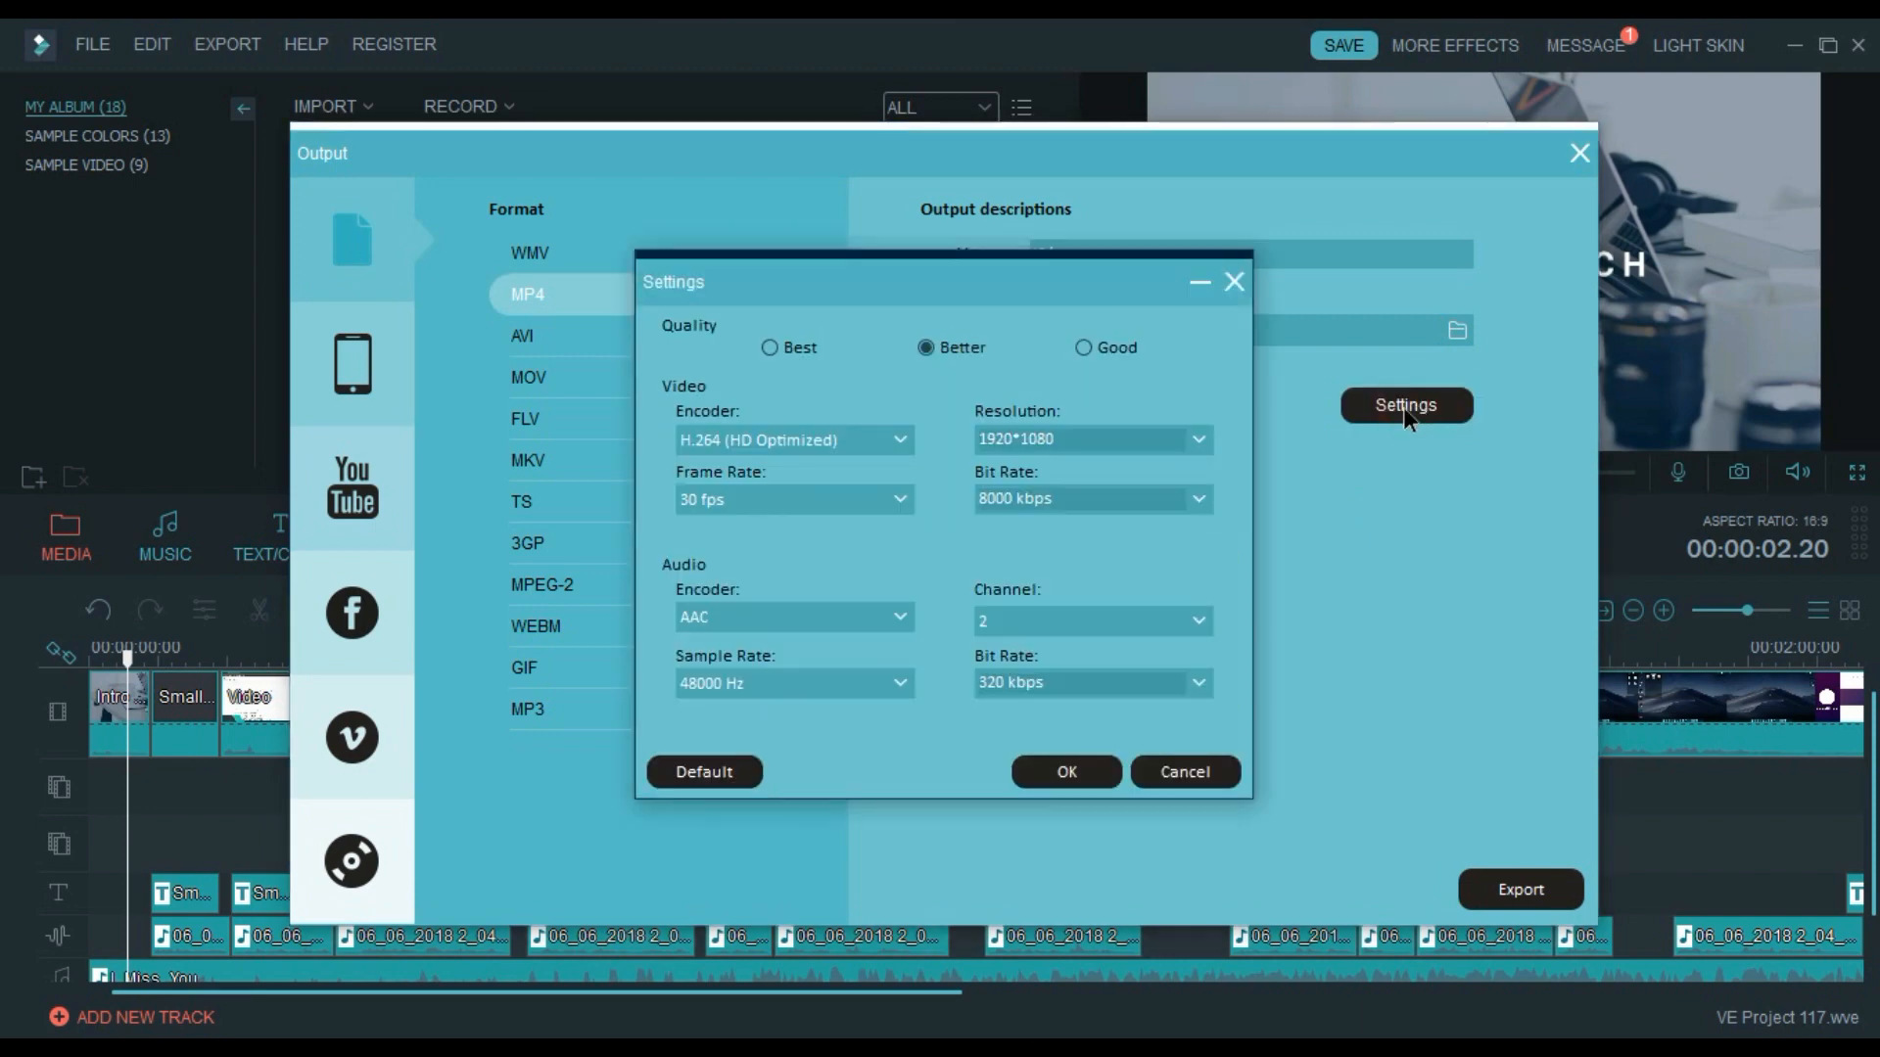
pyautogui.click(892, 440)
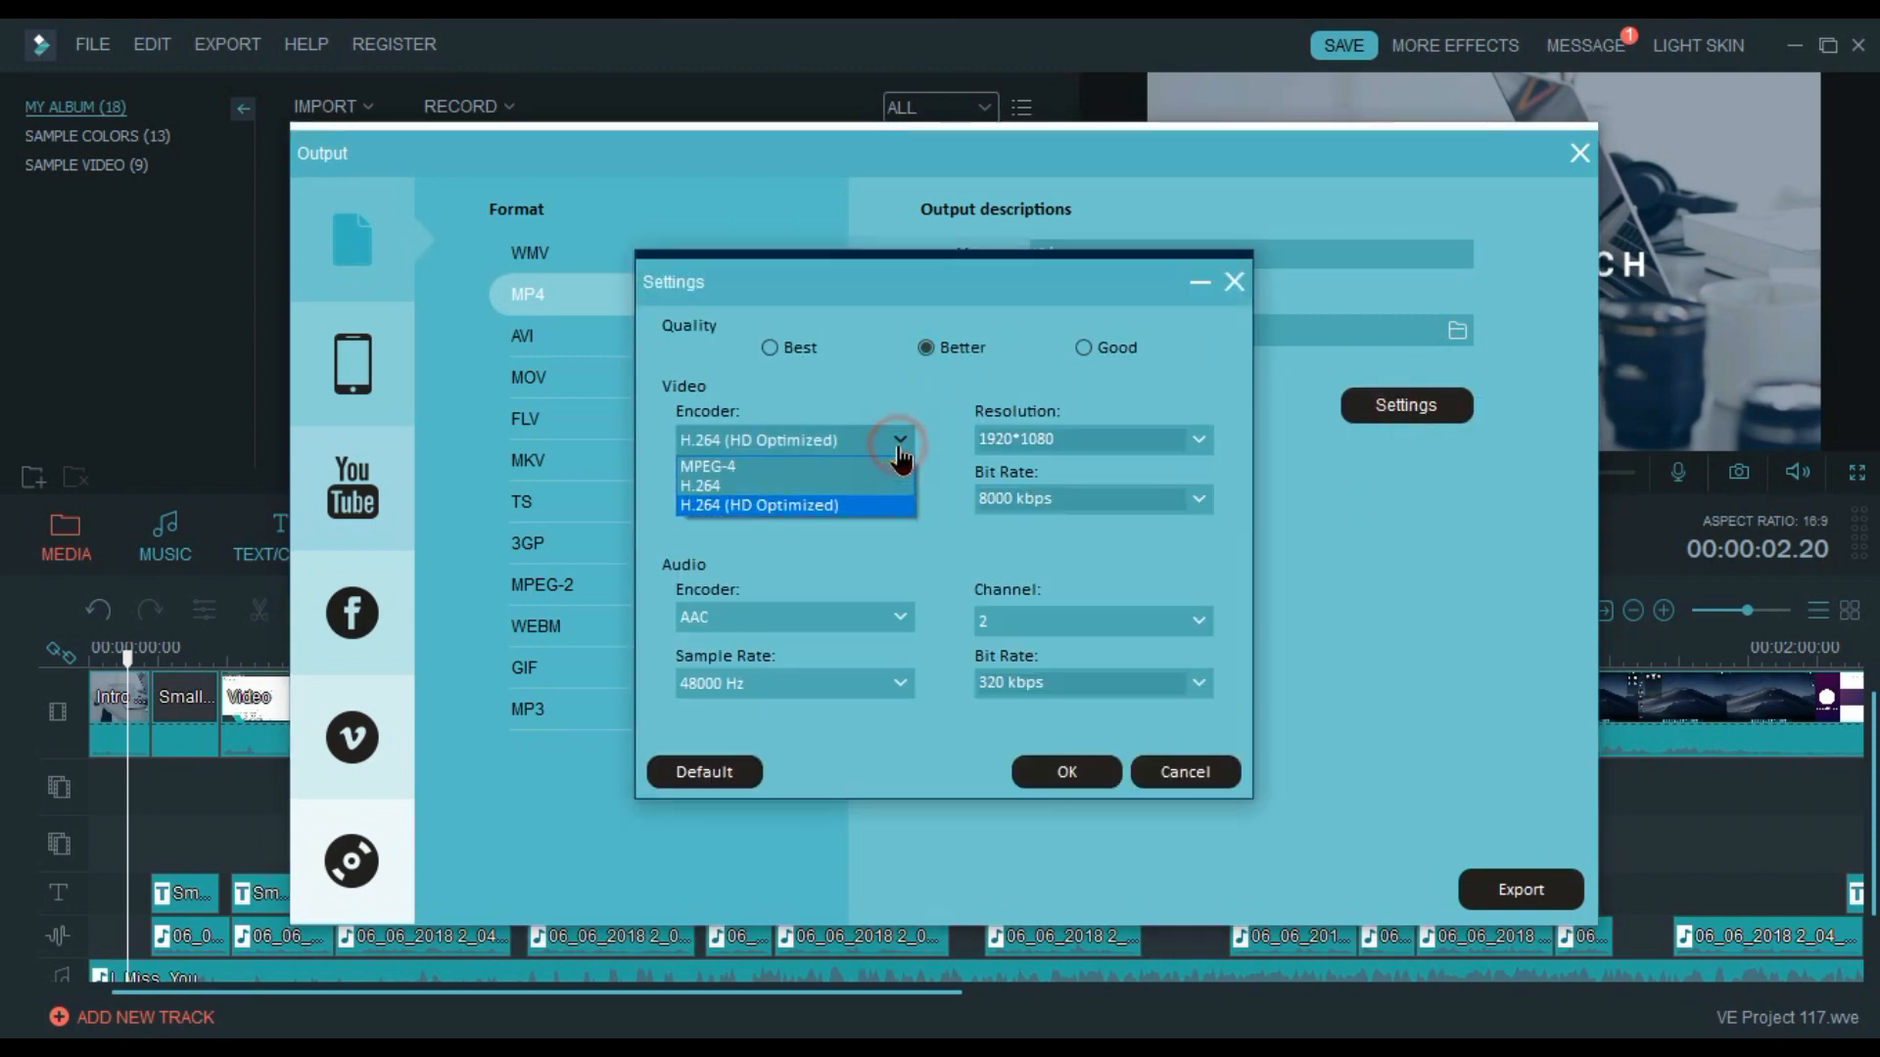
pyautogui.moveTo(895, 525)
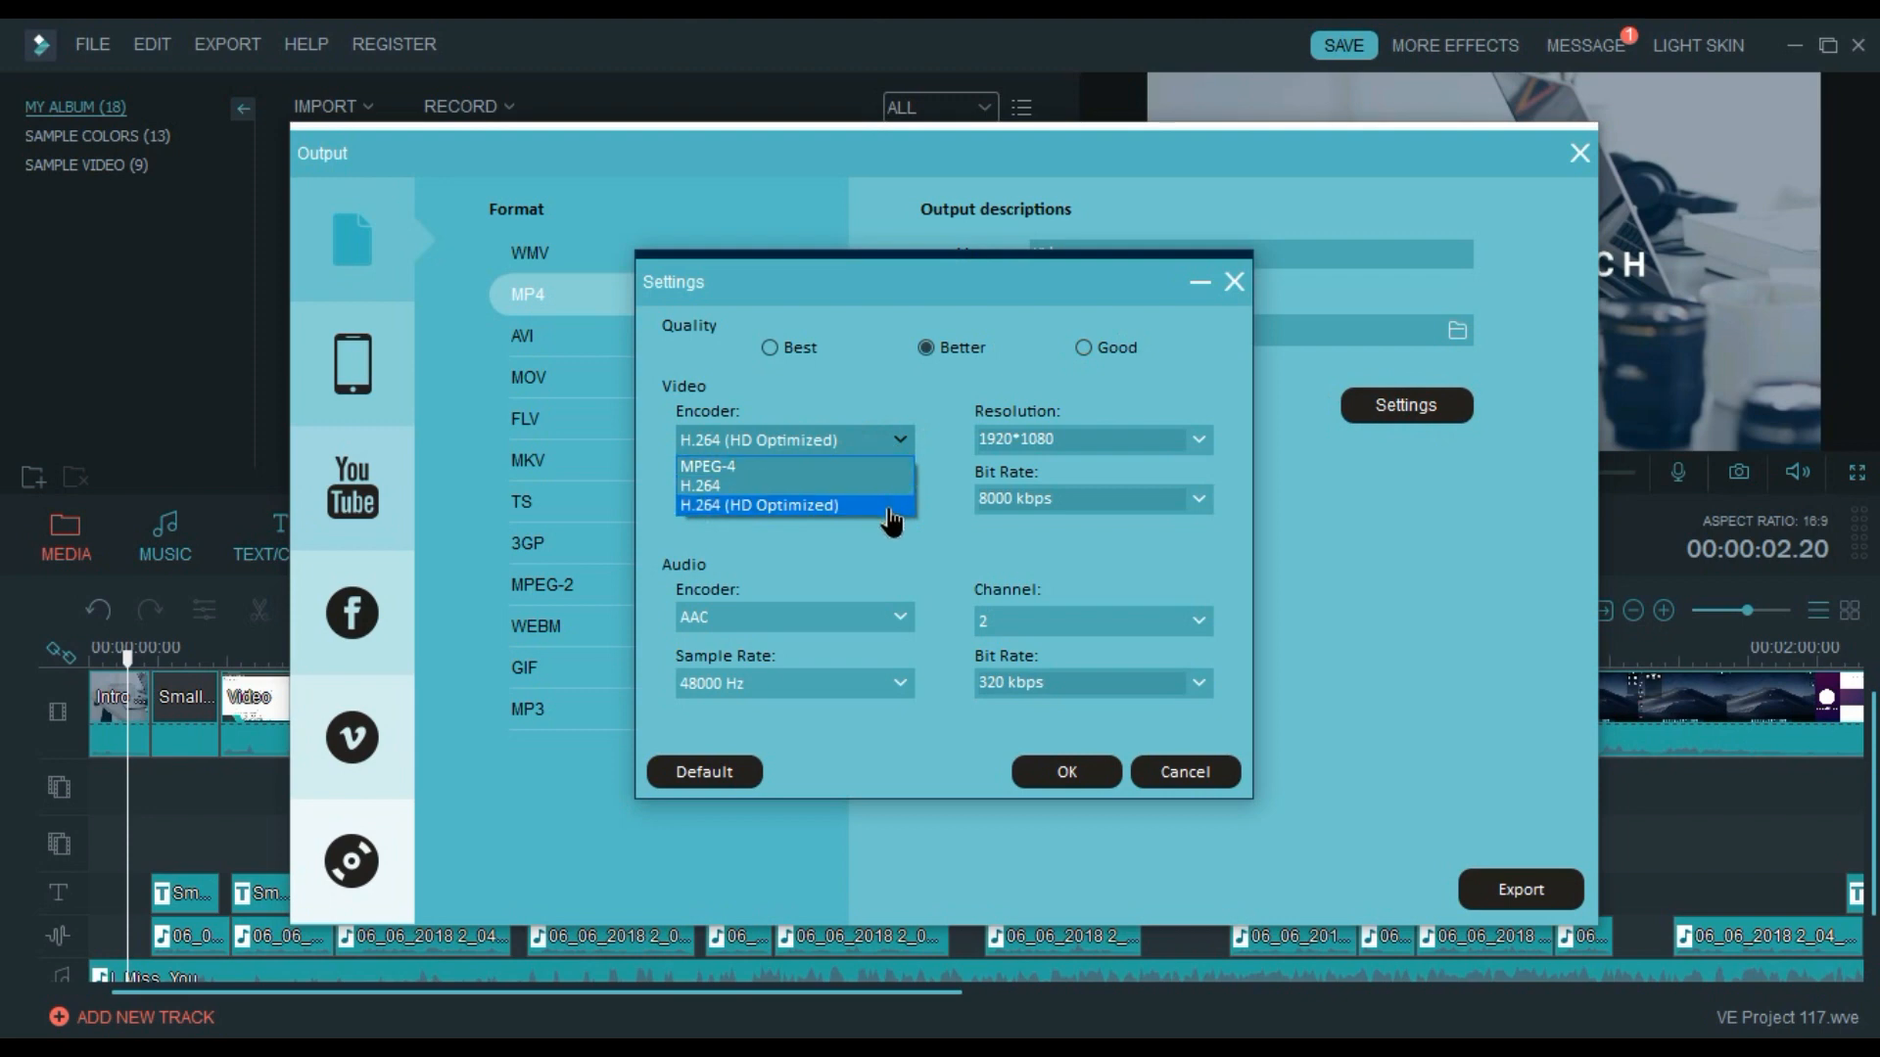
pyautogui.click(759, 505)
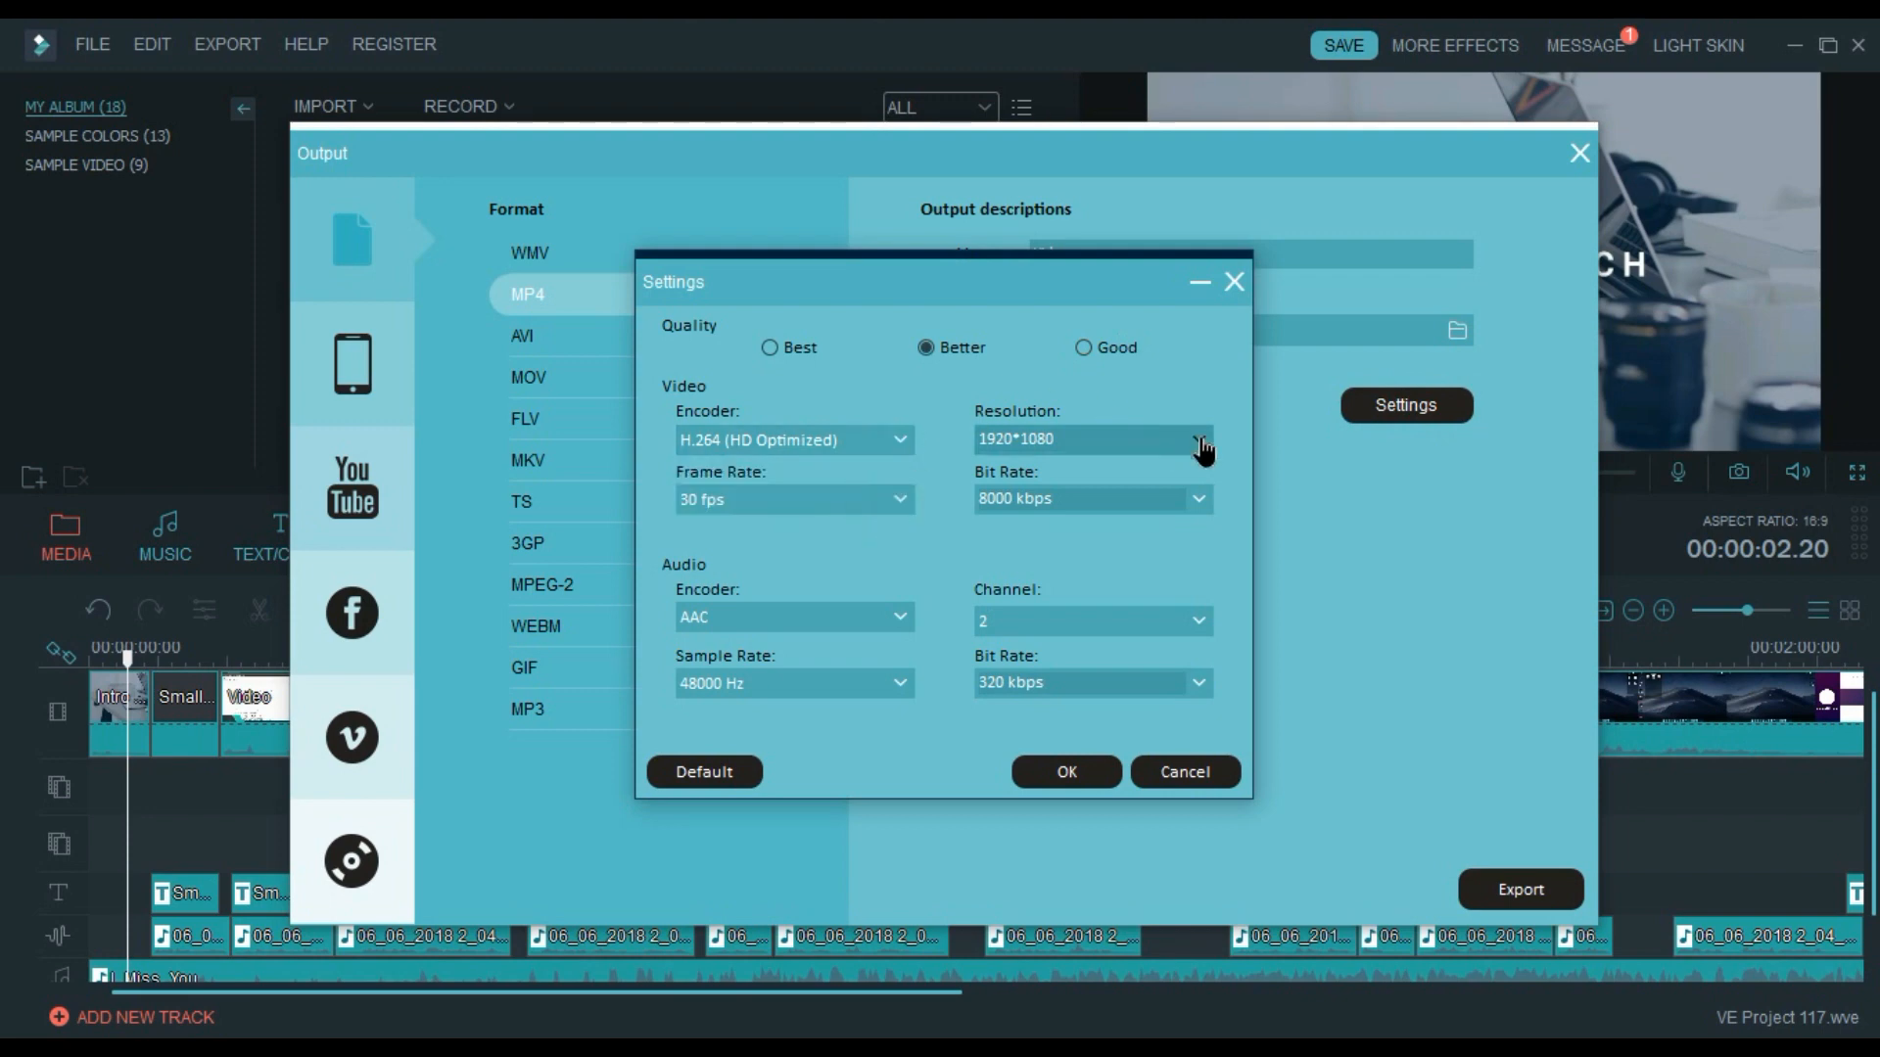
pyautogui.click(1200, 440)
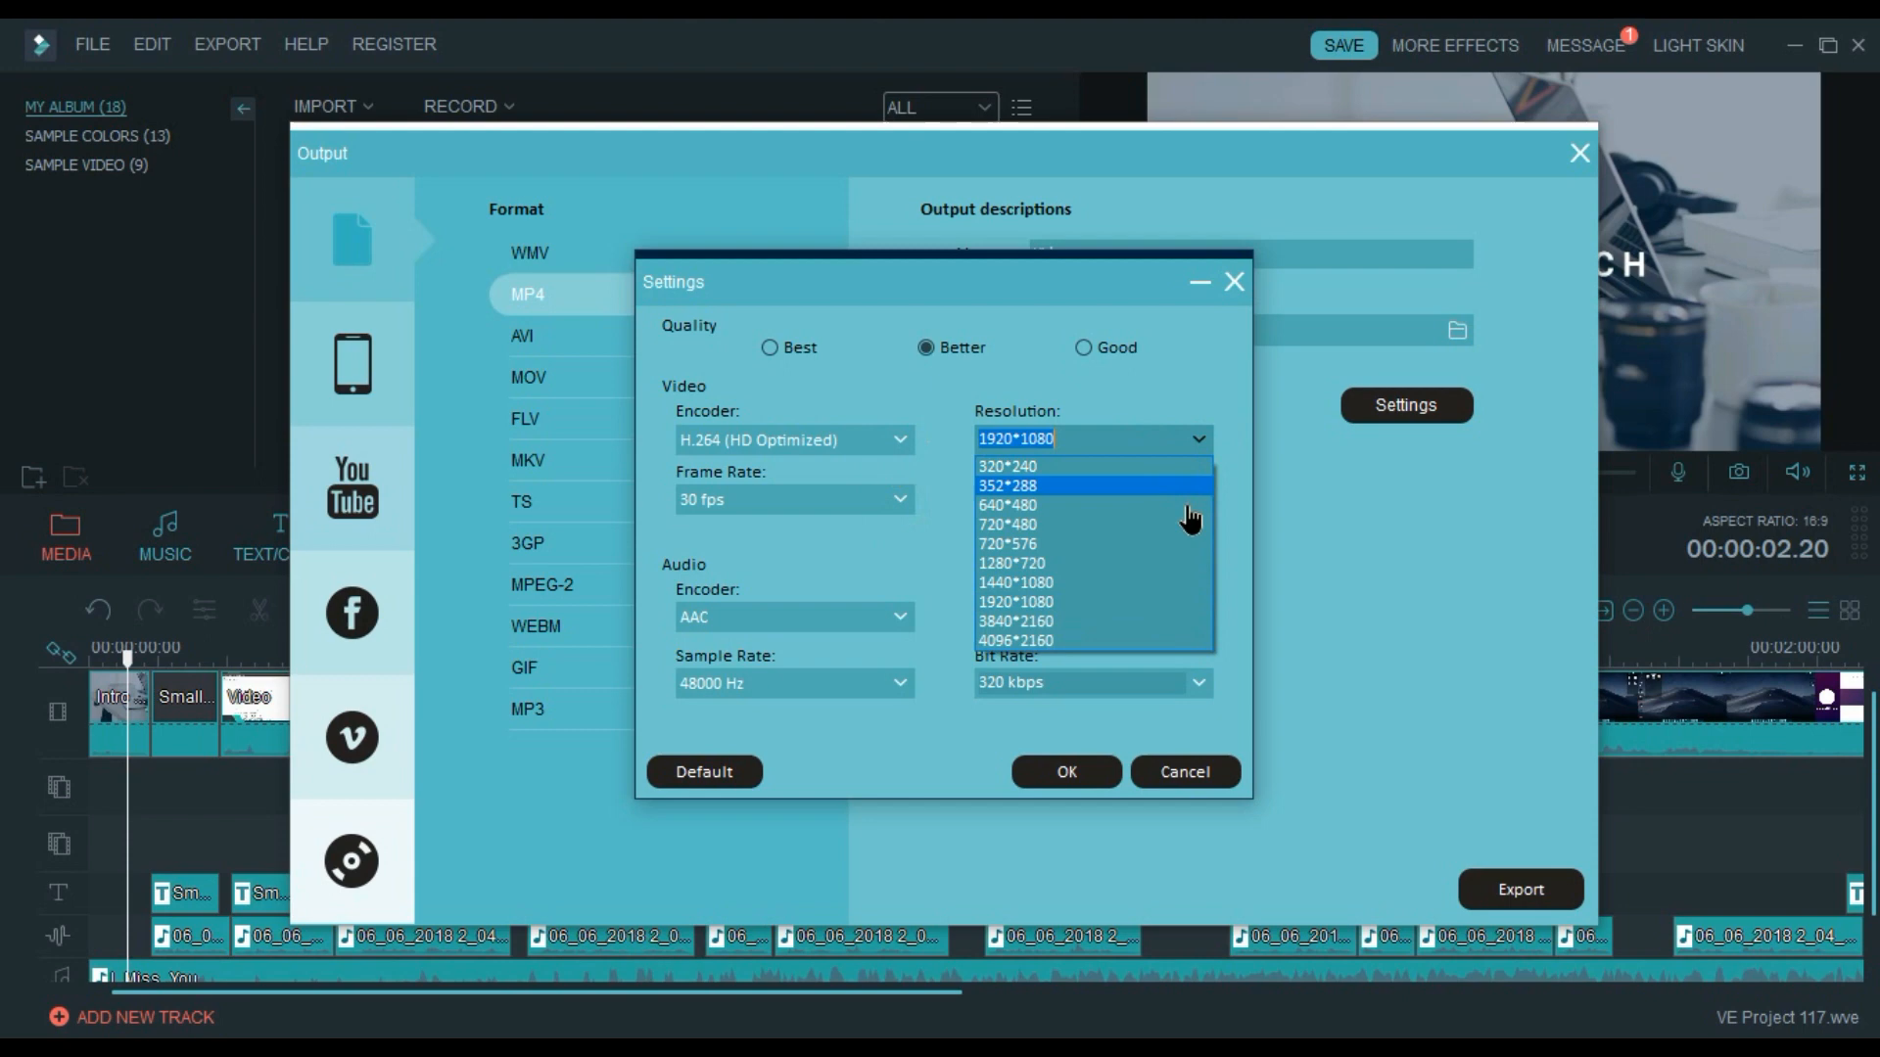
pyautogui.moveTo(1190, 603)
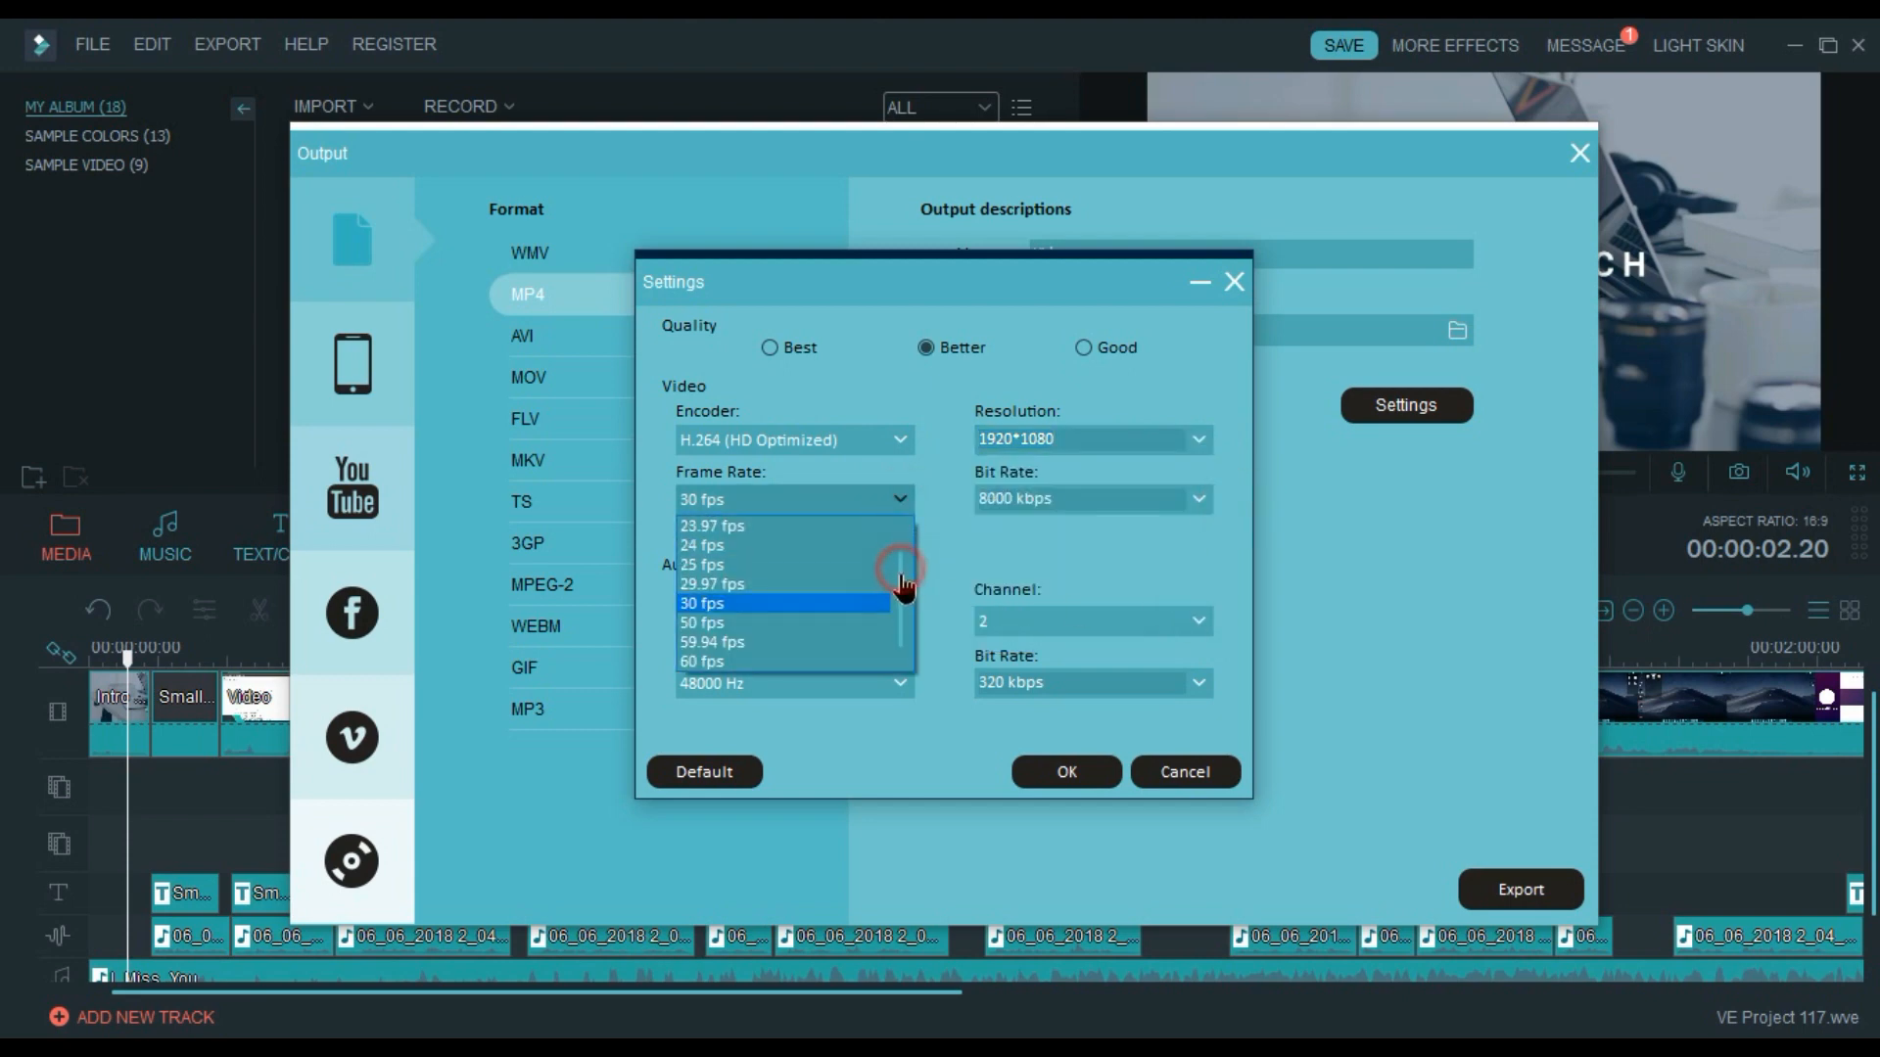
# Set the frame rate to 24 fps, keep AAC audio at 48000 Hz, and apply the settings.
pyautogui.click(701, 545)
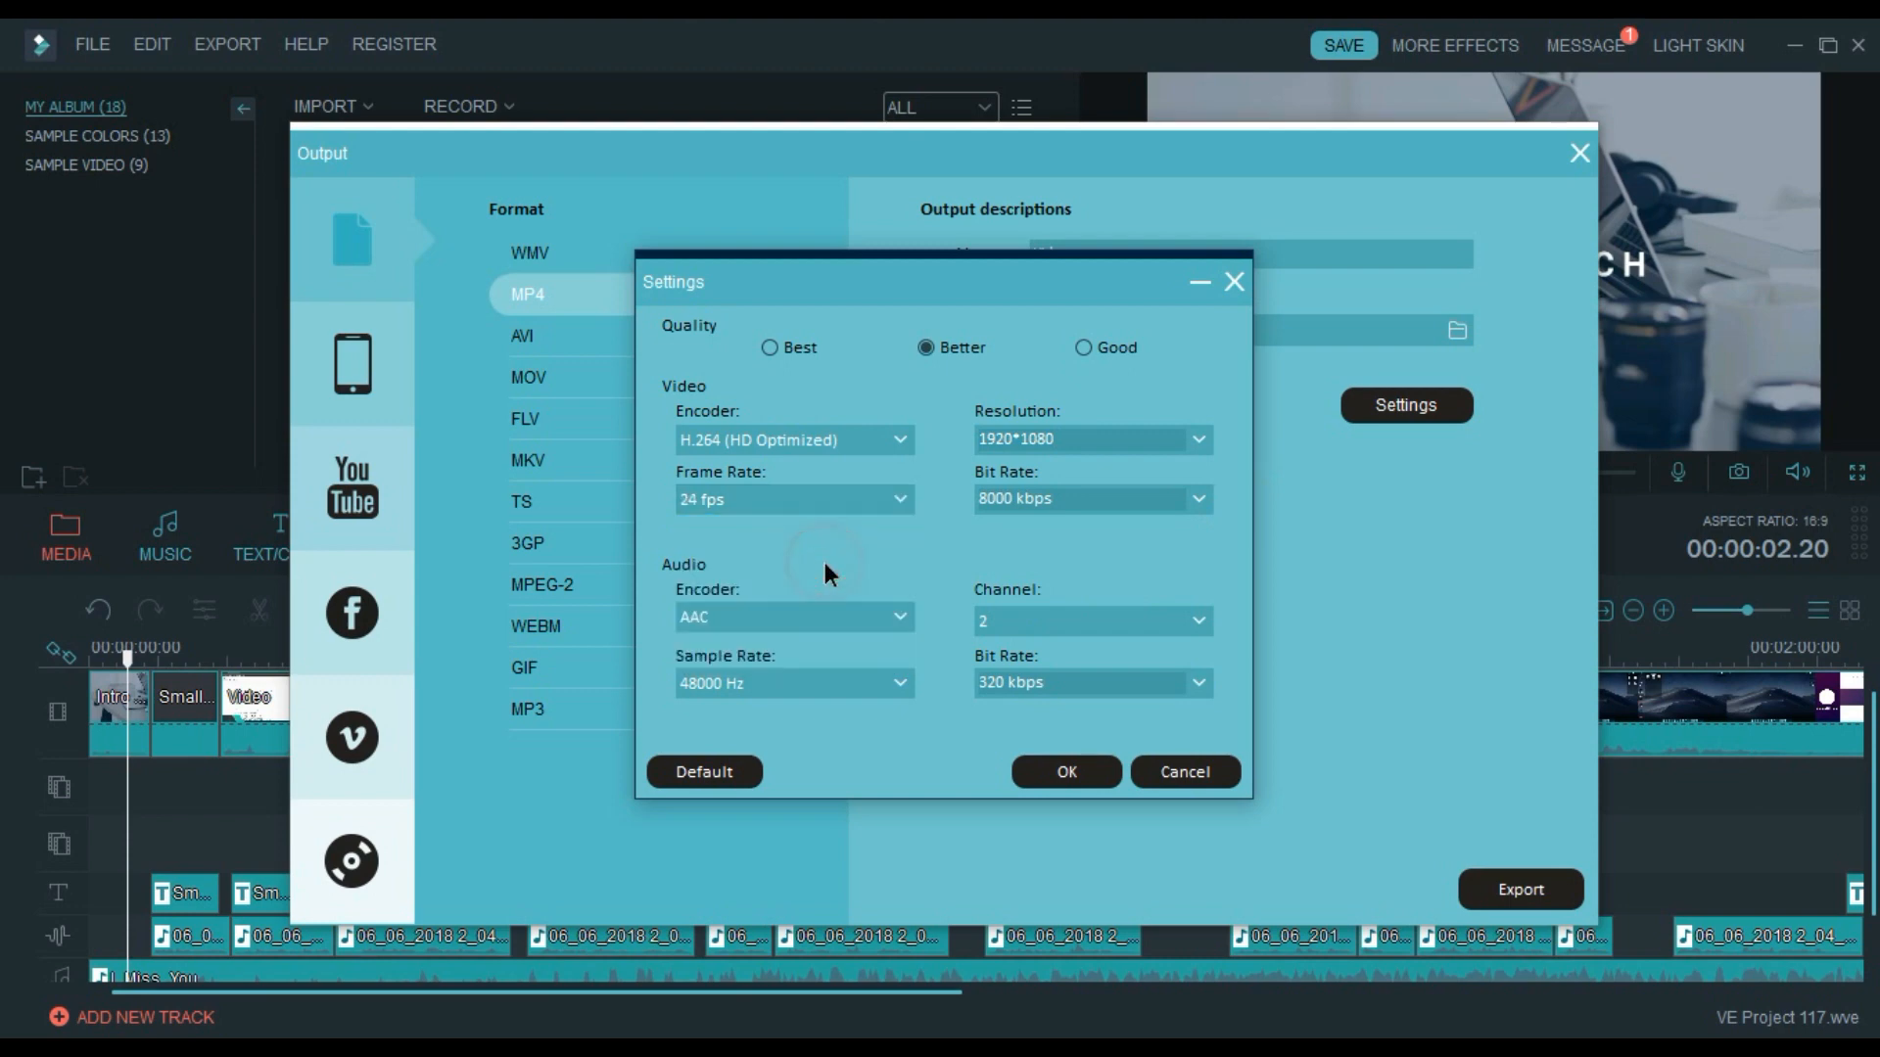
pyautogui.moveTo(874, 575)
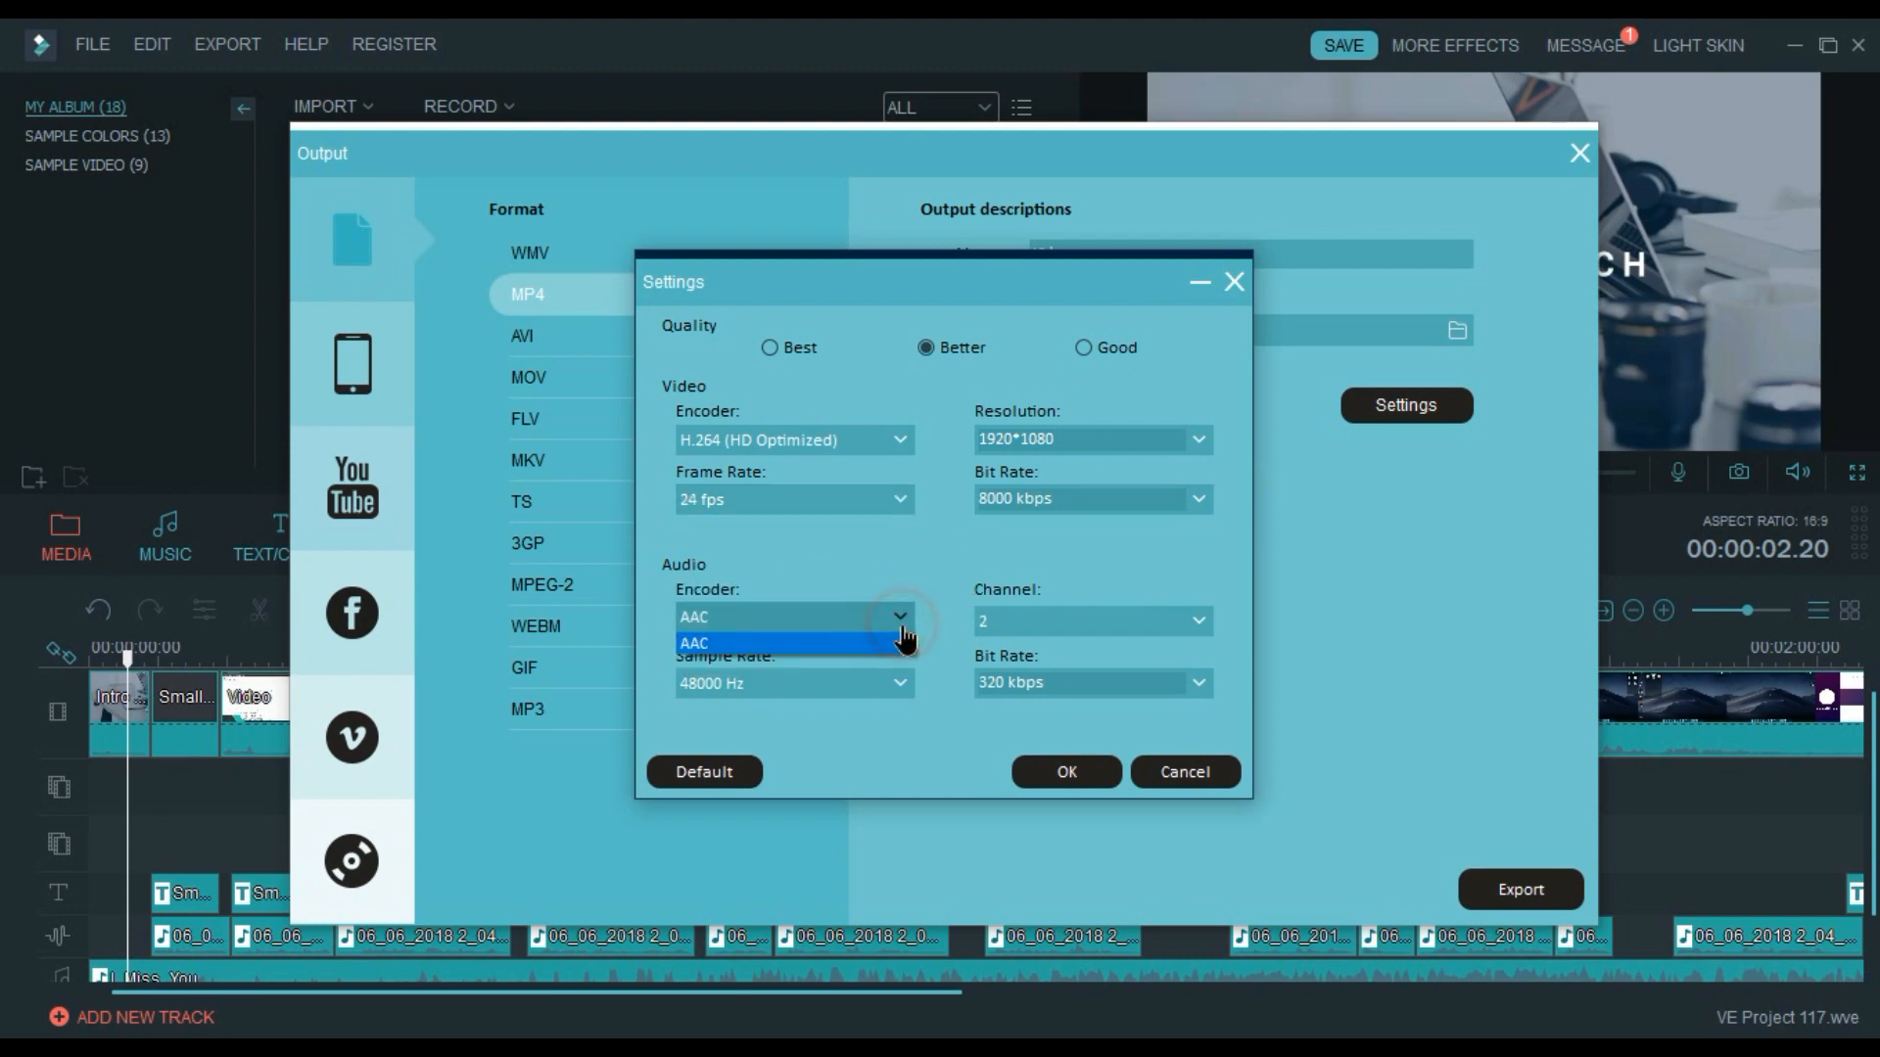
pyautogui.click(899, 684)
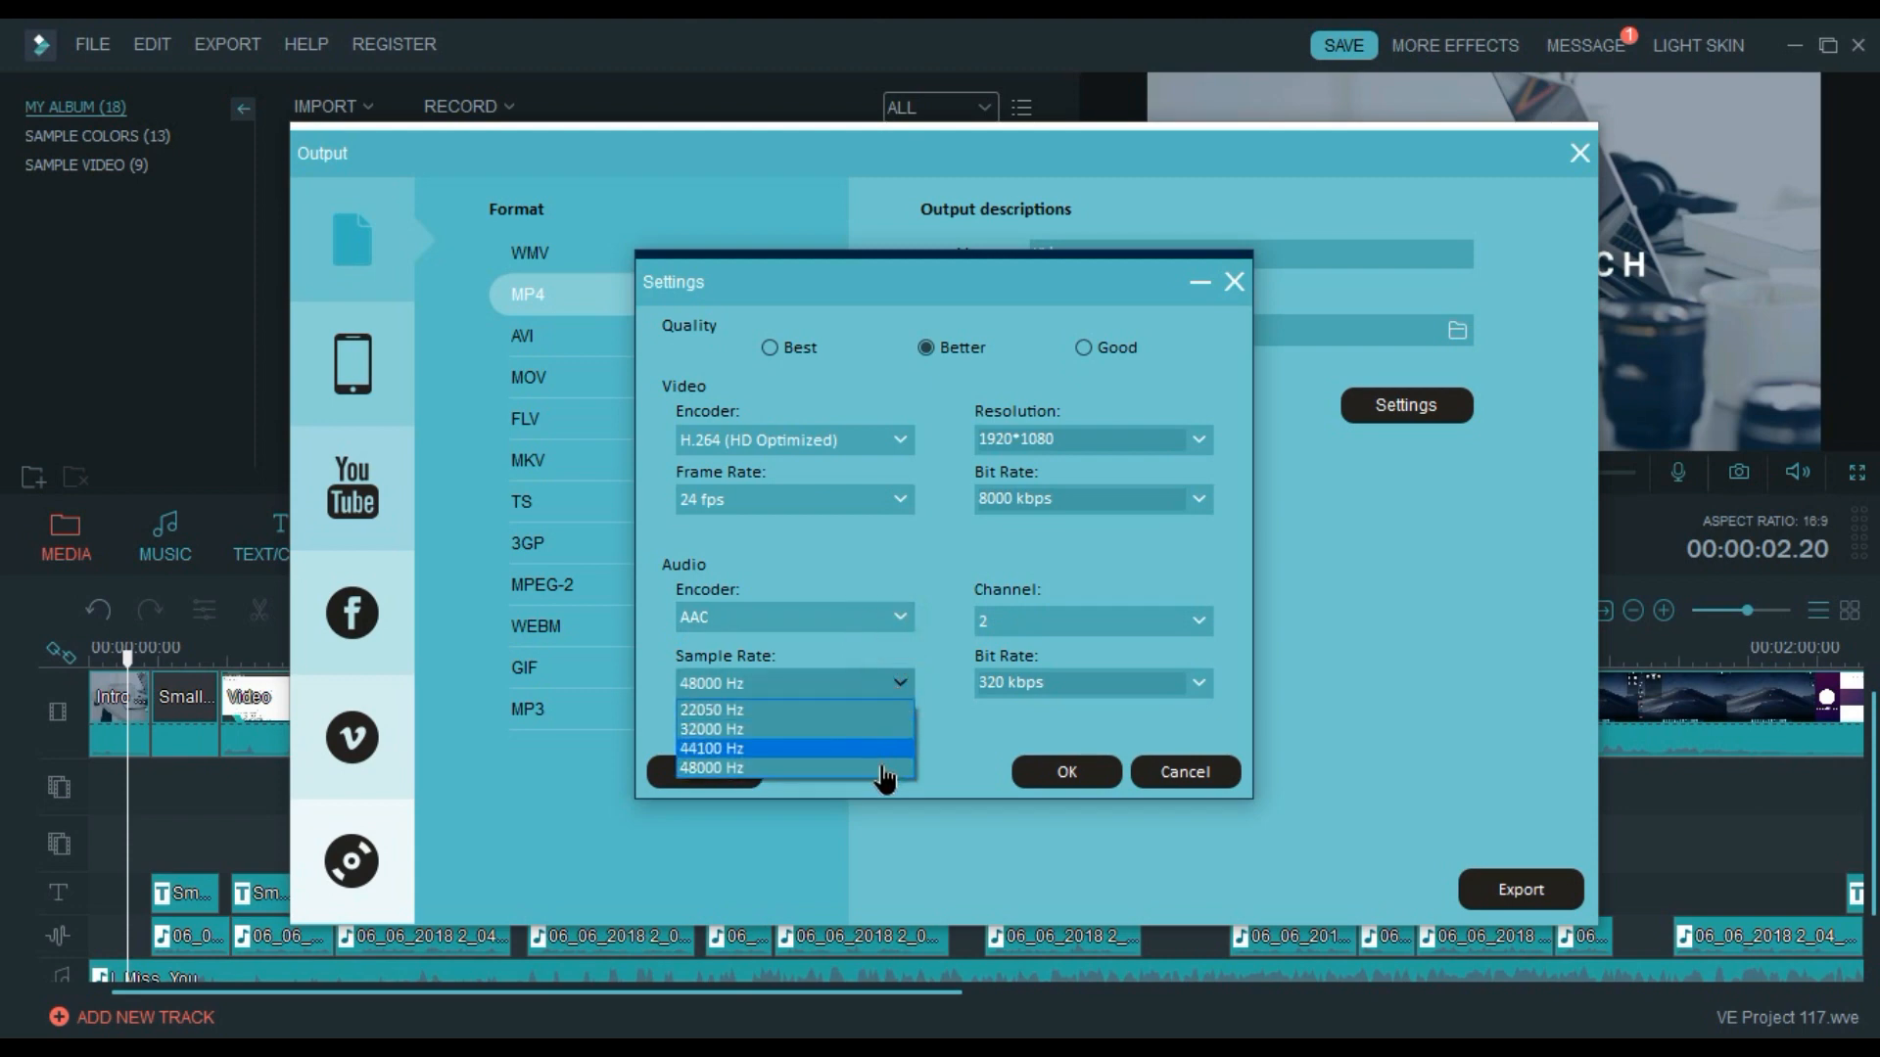
pyautogui.click(722, 768)
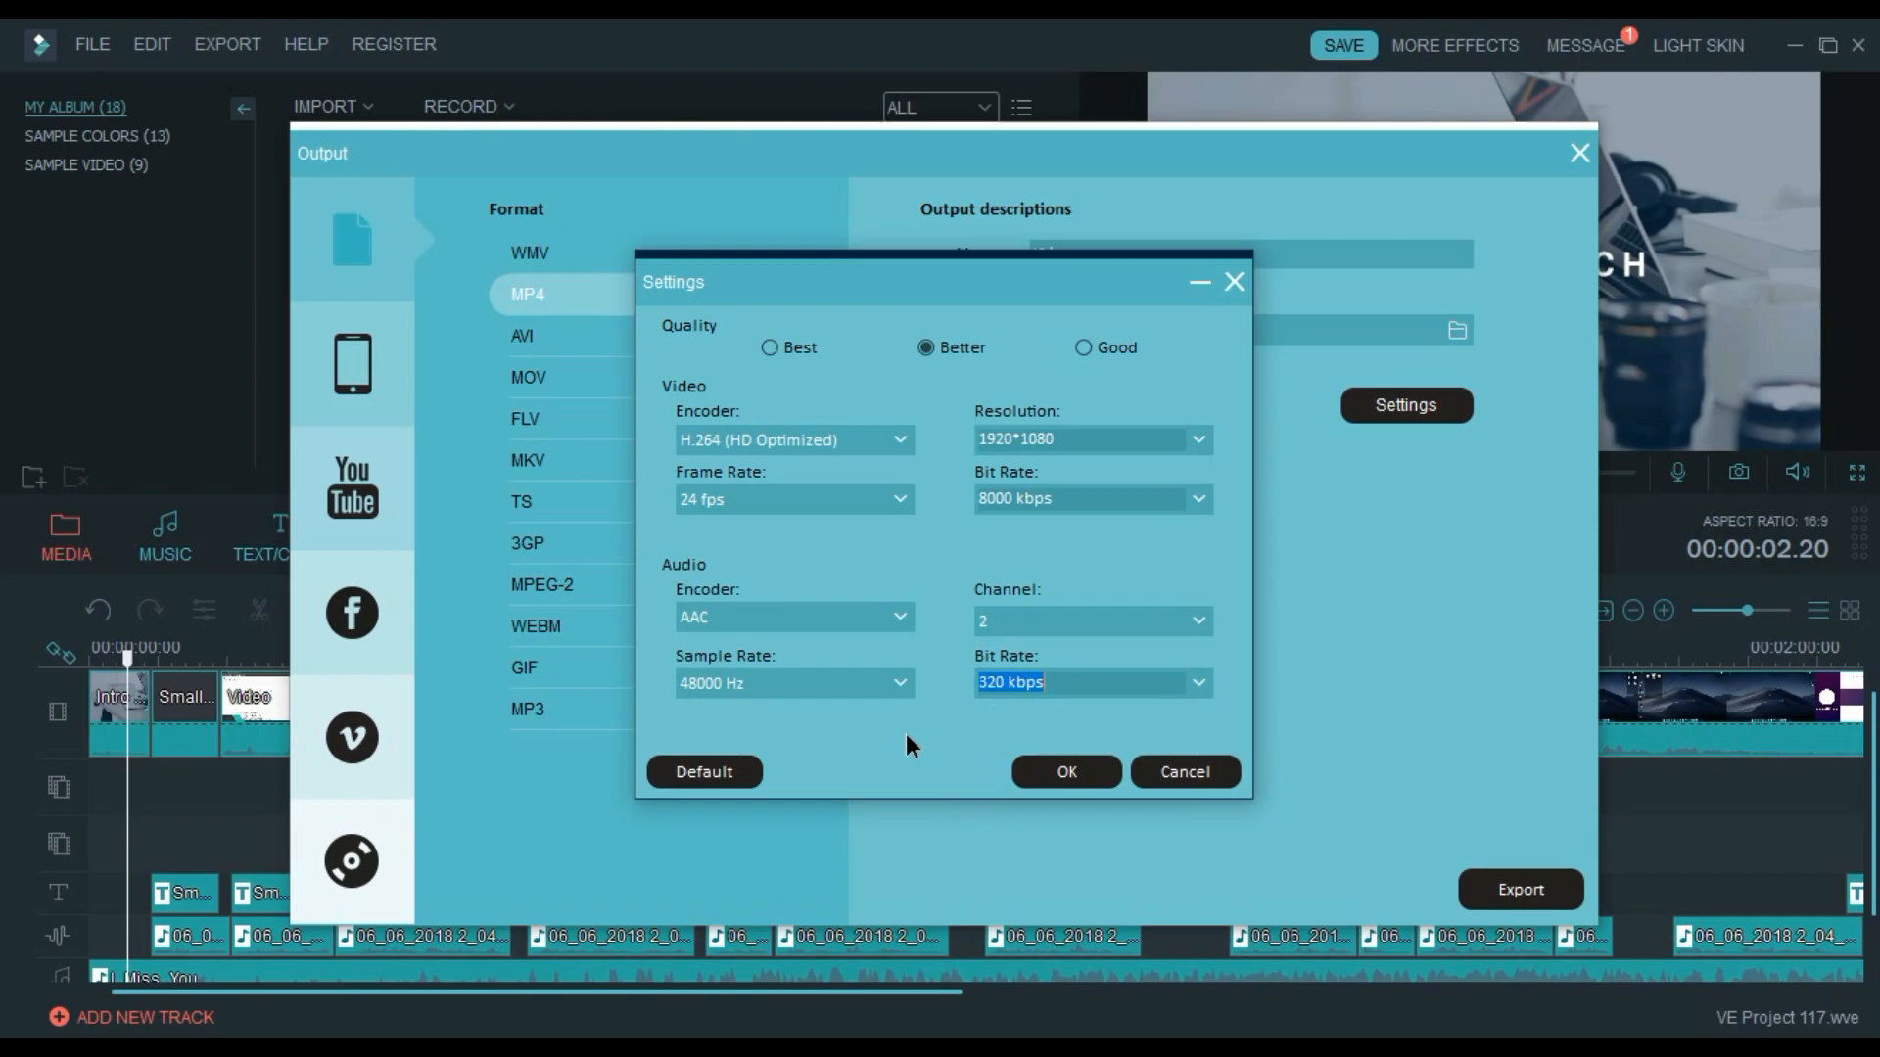
pyautogui.click(1067, 771)
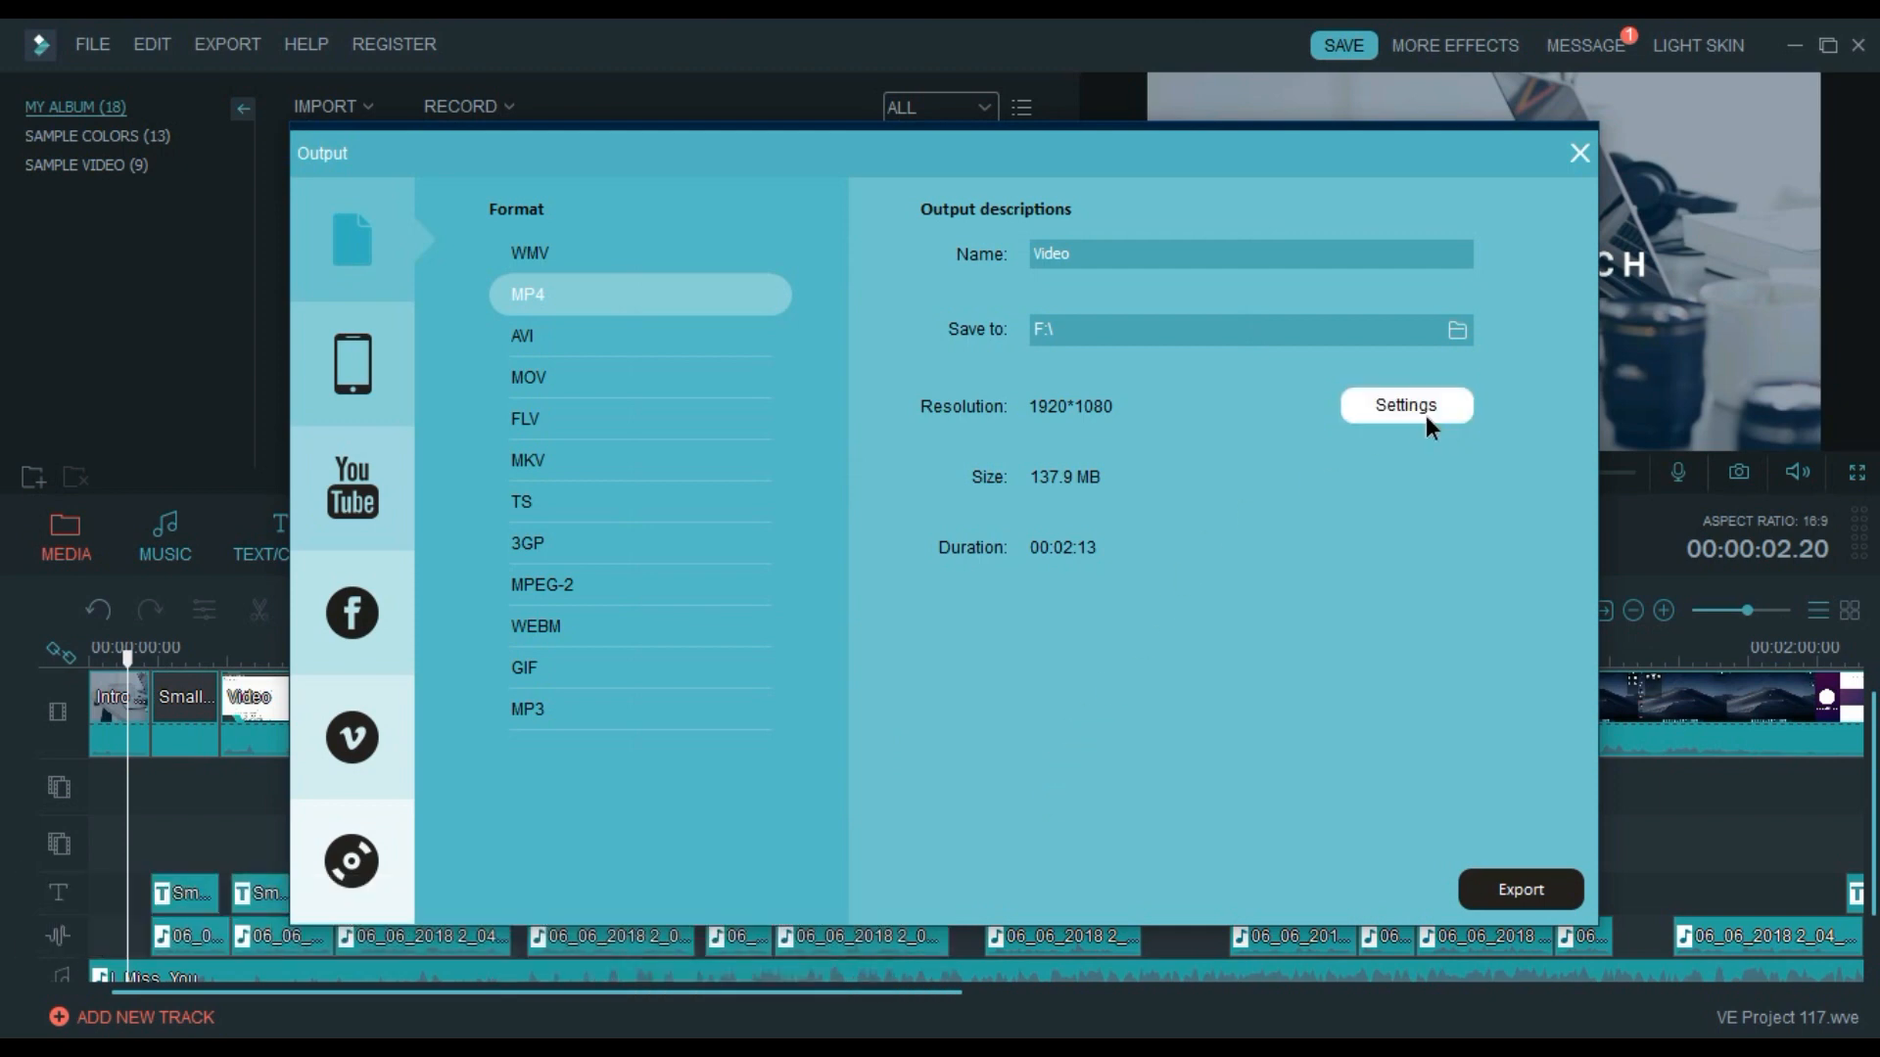
# Reopen the encoding settings and keep H.264 (HD Optimized) at 1920*1080 for the tutorial setup.
pyautogui.click(1405, 405)
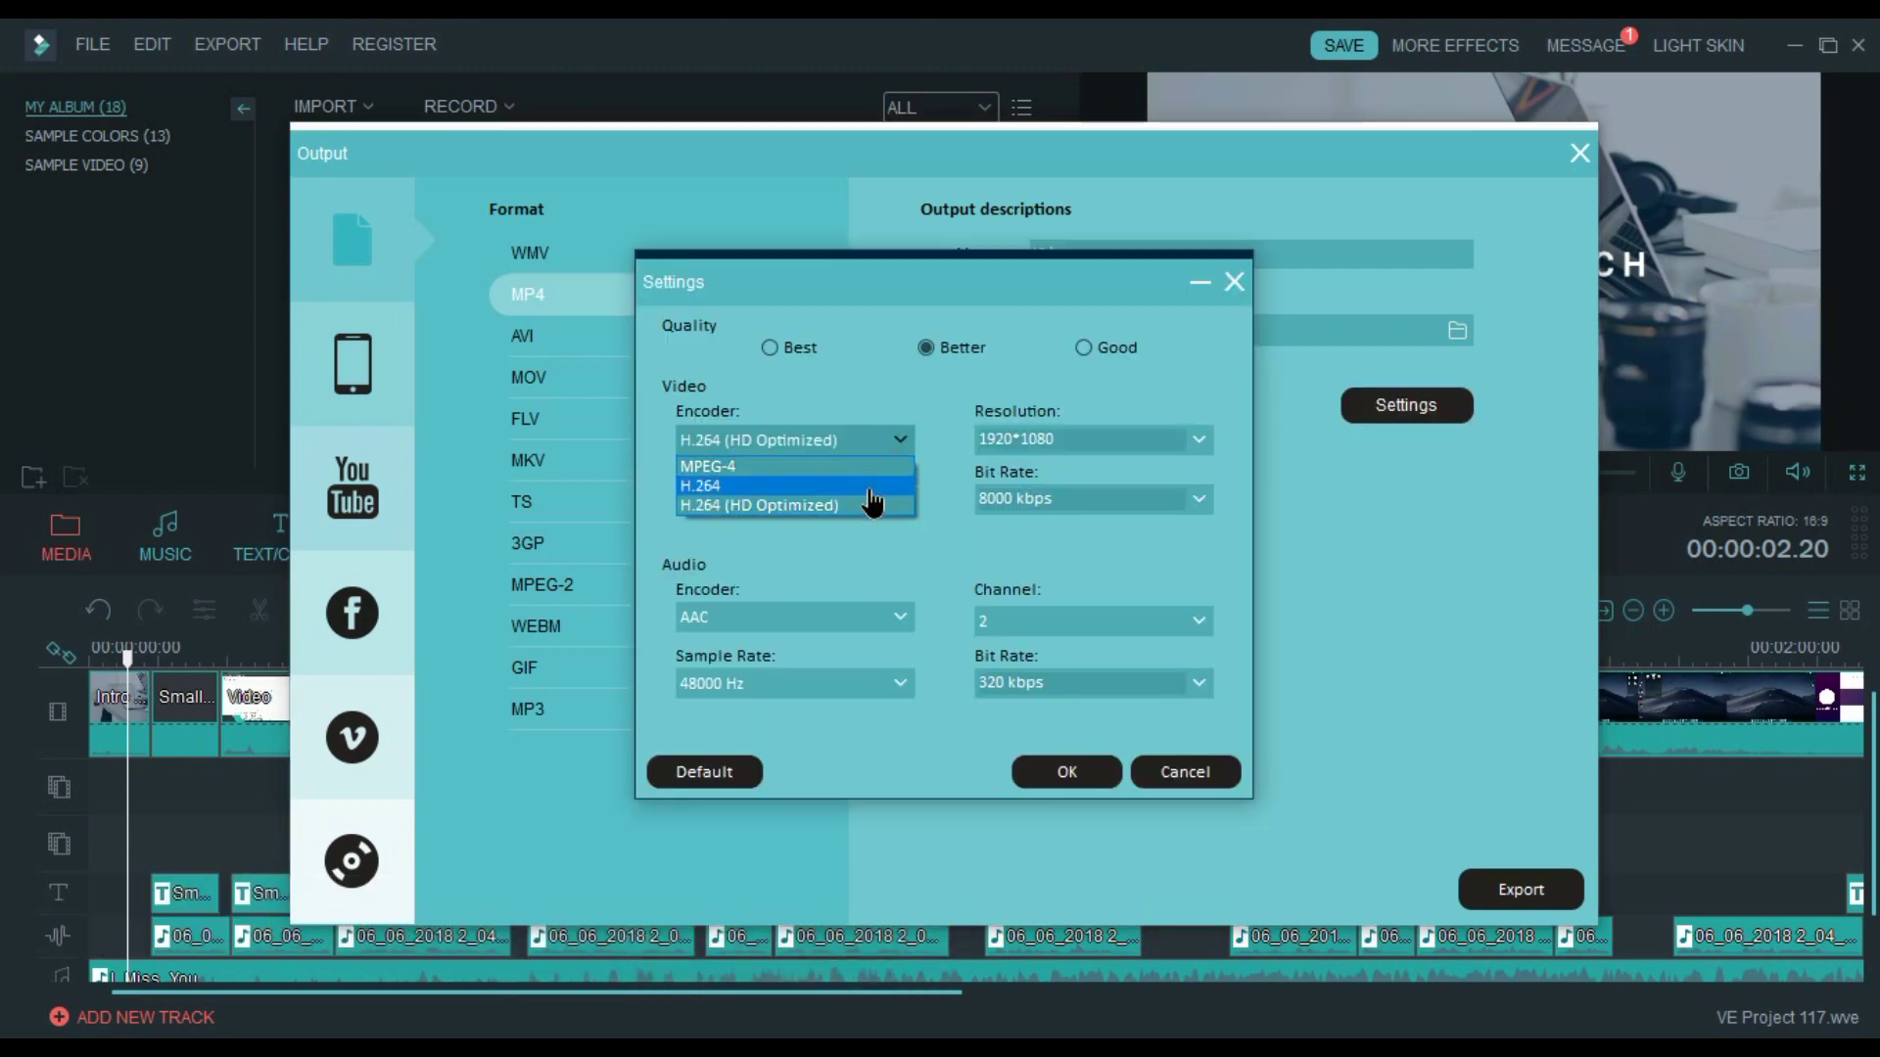
pyautogui.click(759, 505)
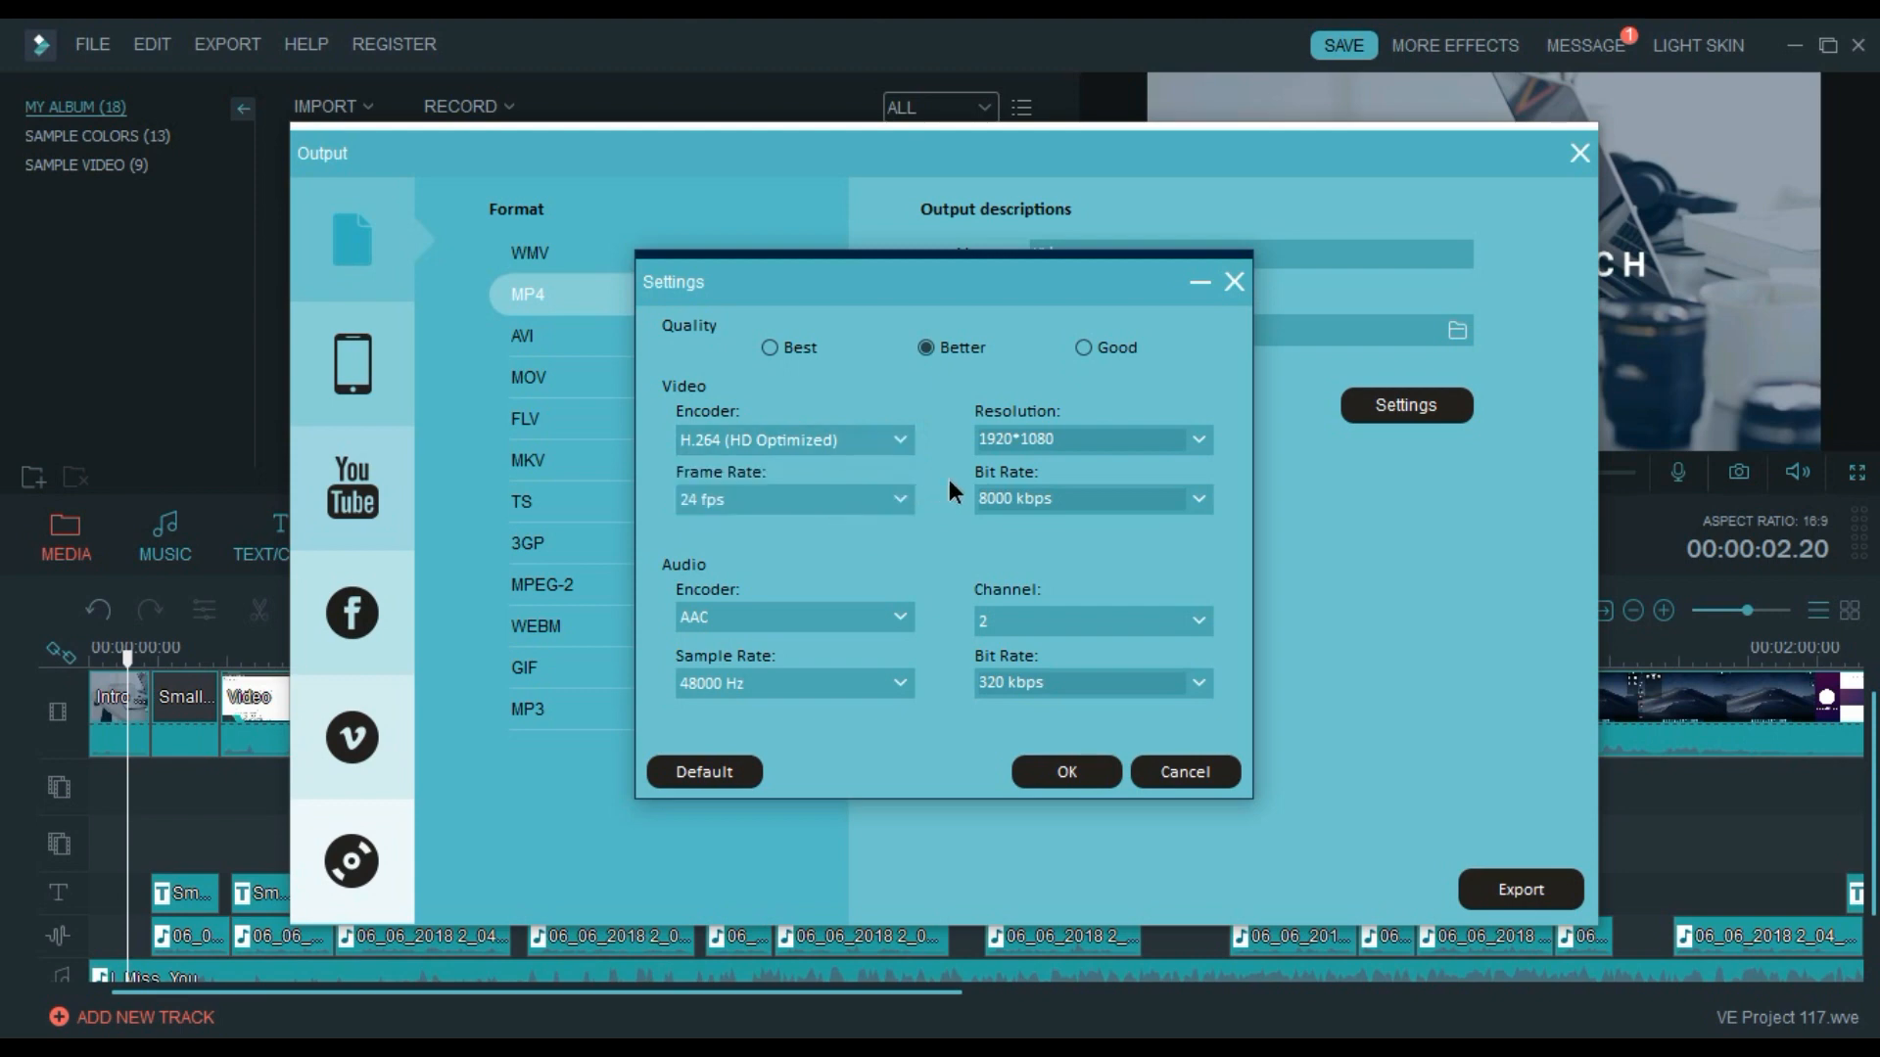
pyautogui.click(1199, 439)
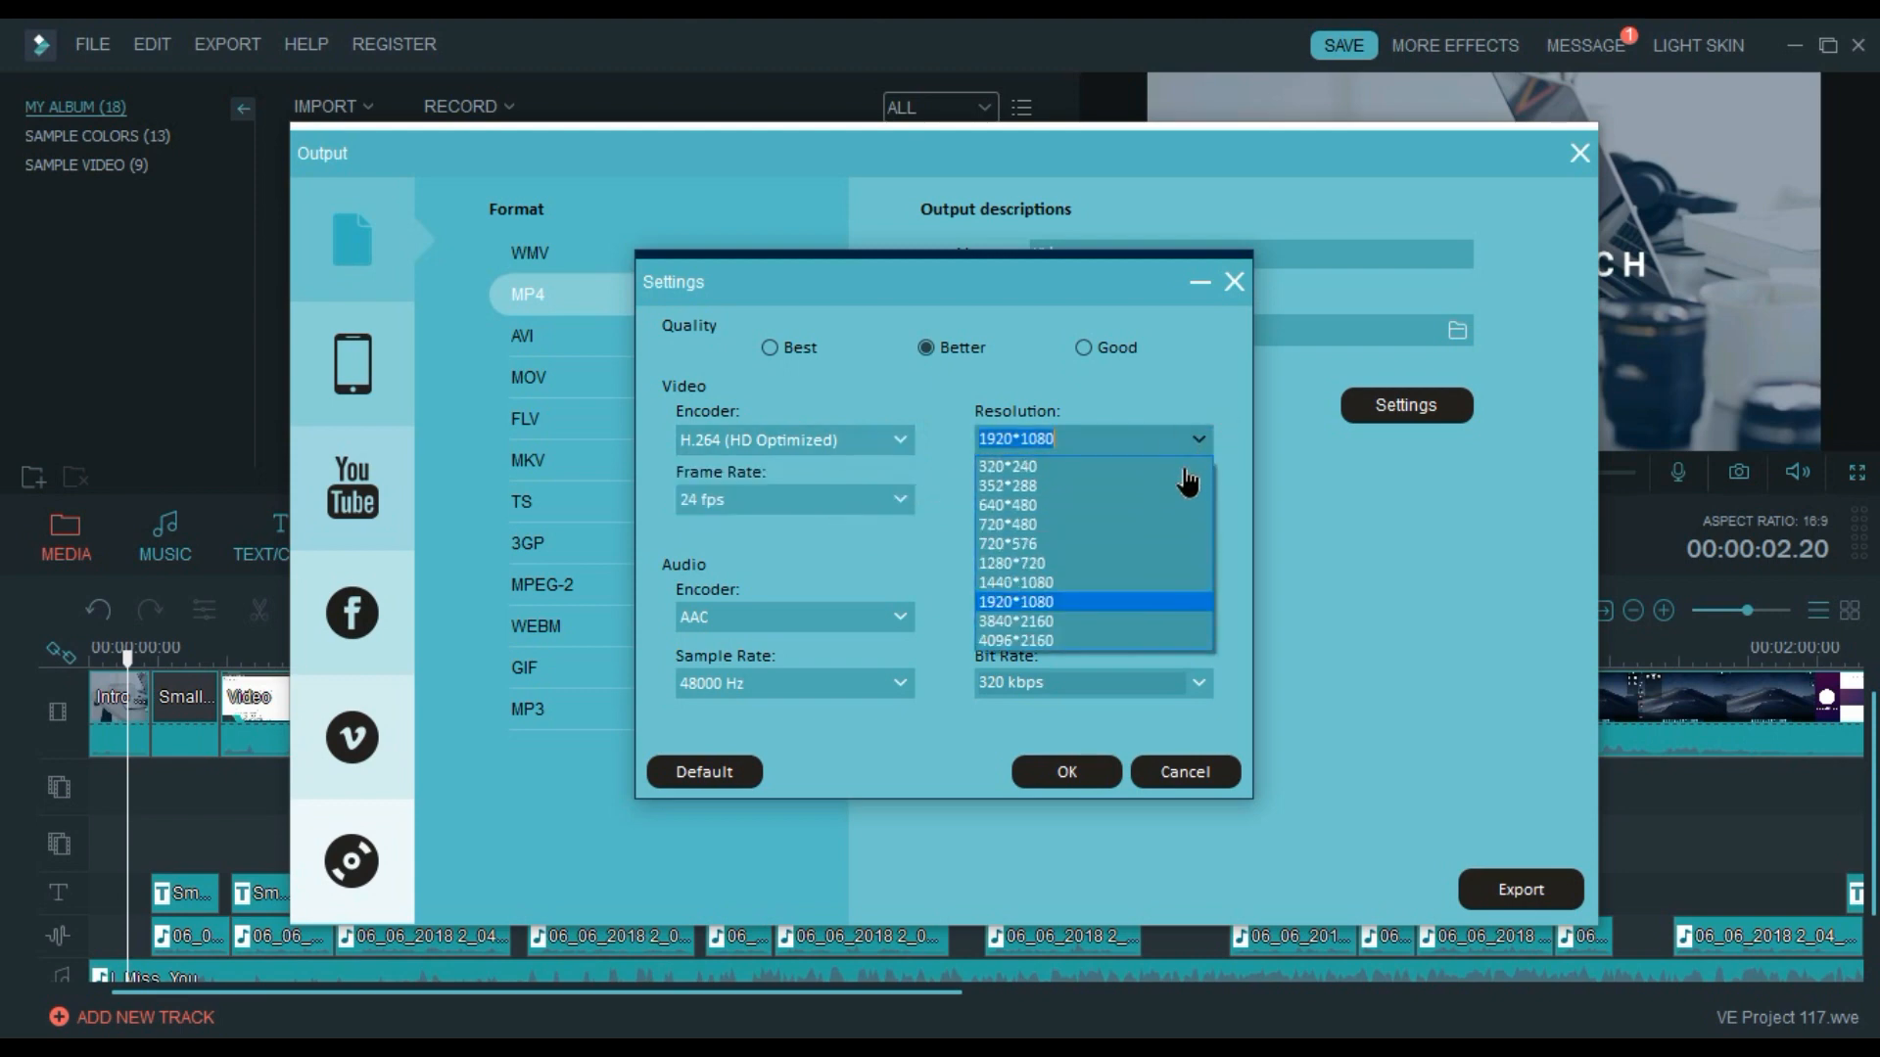
pyautogui.click(1015, 601)
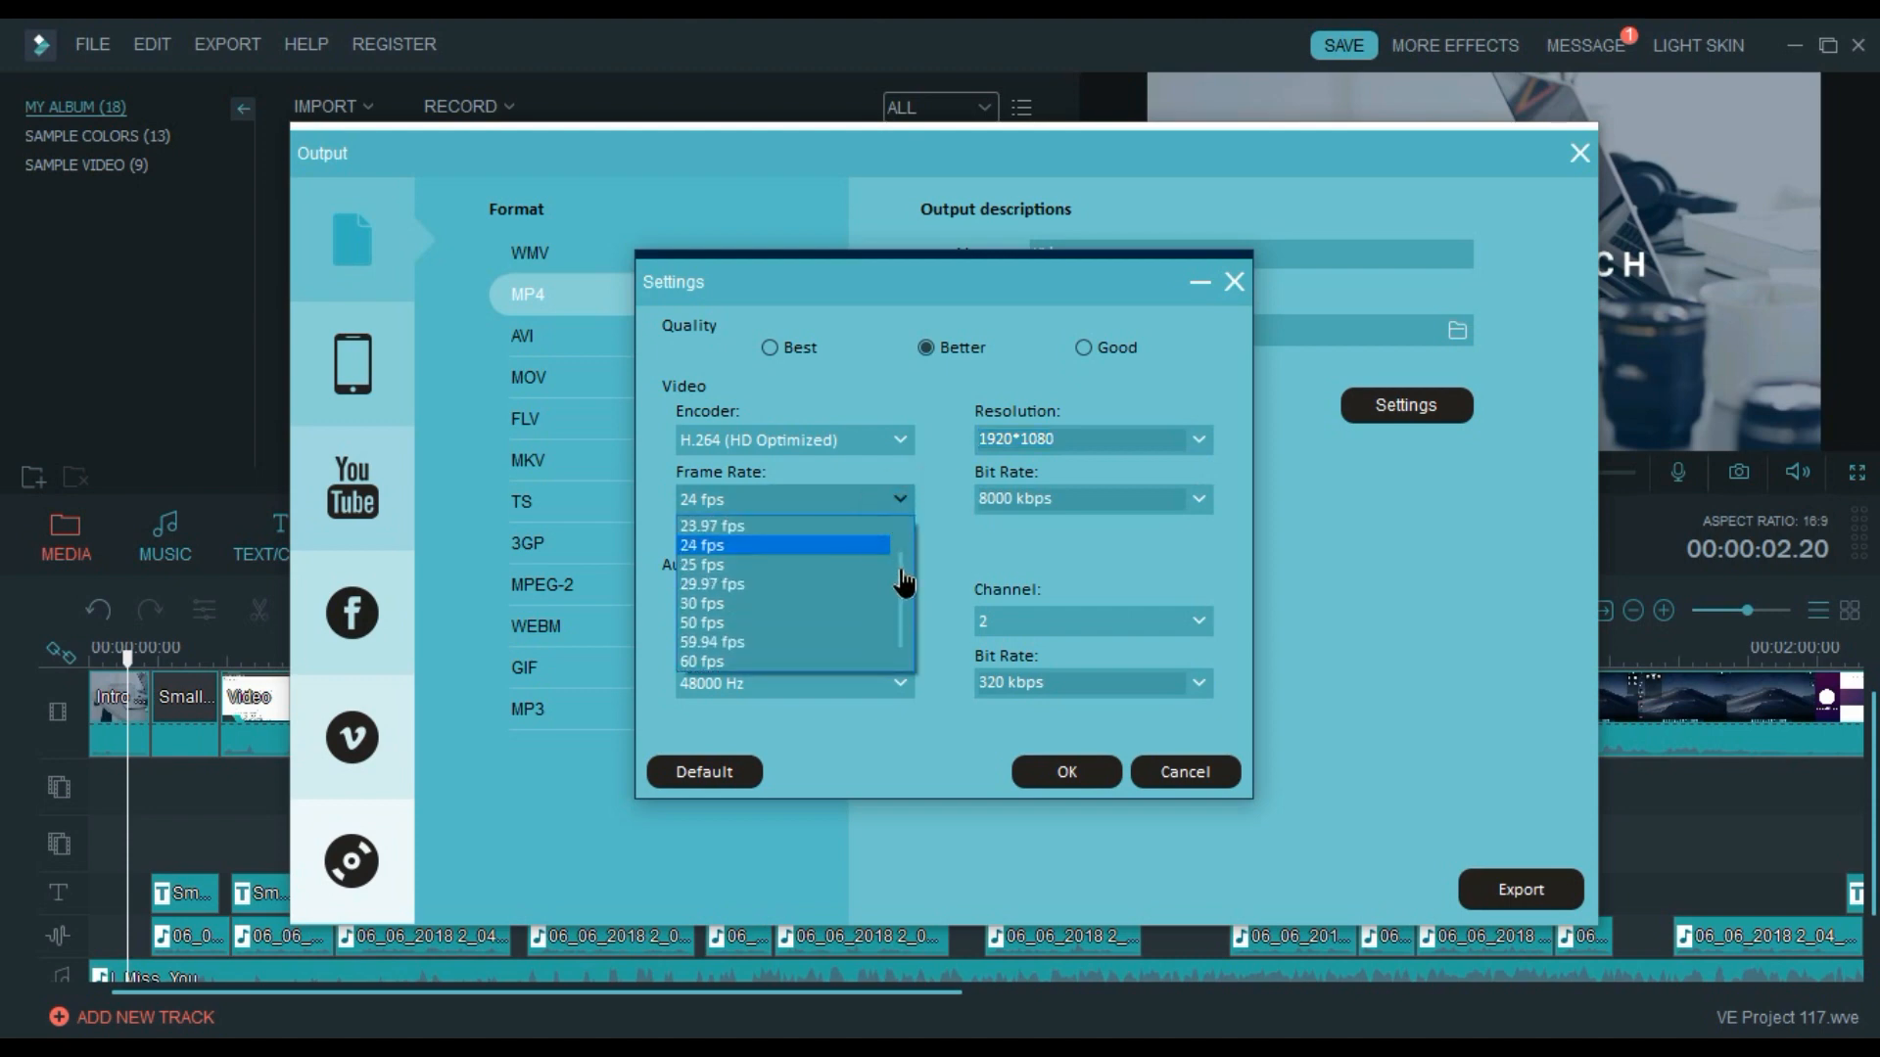
pyautogui.moveTo(750, 662)
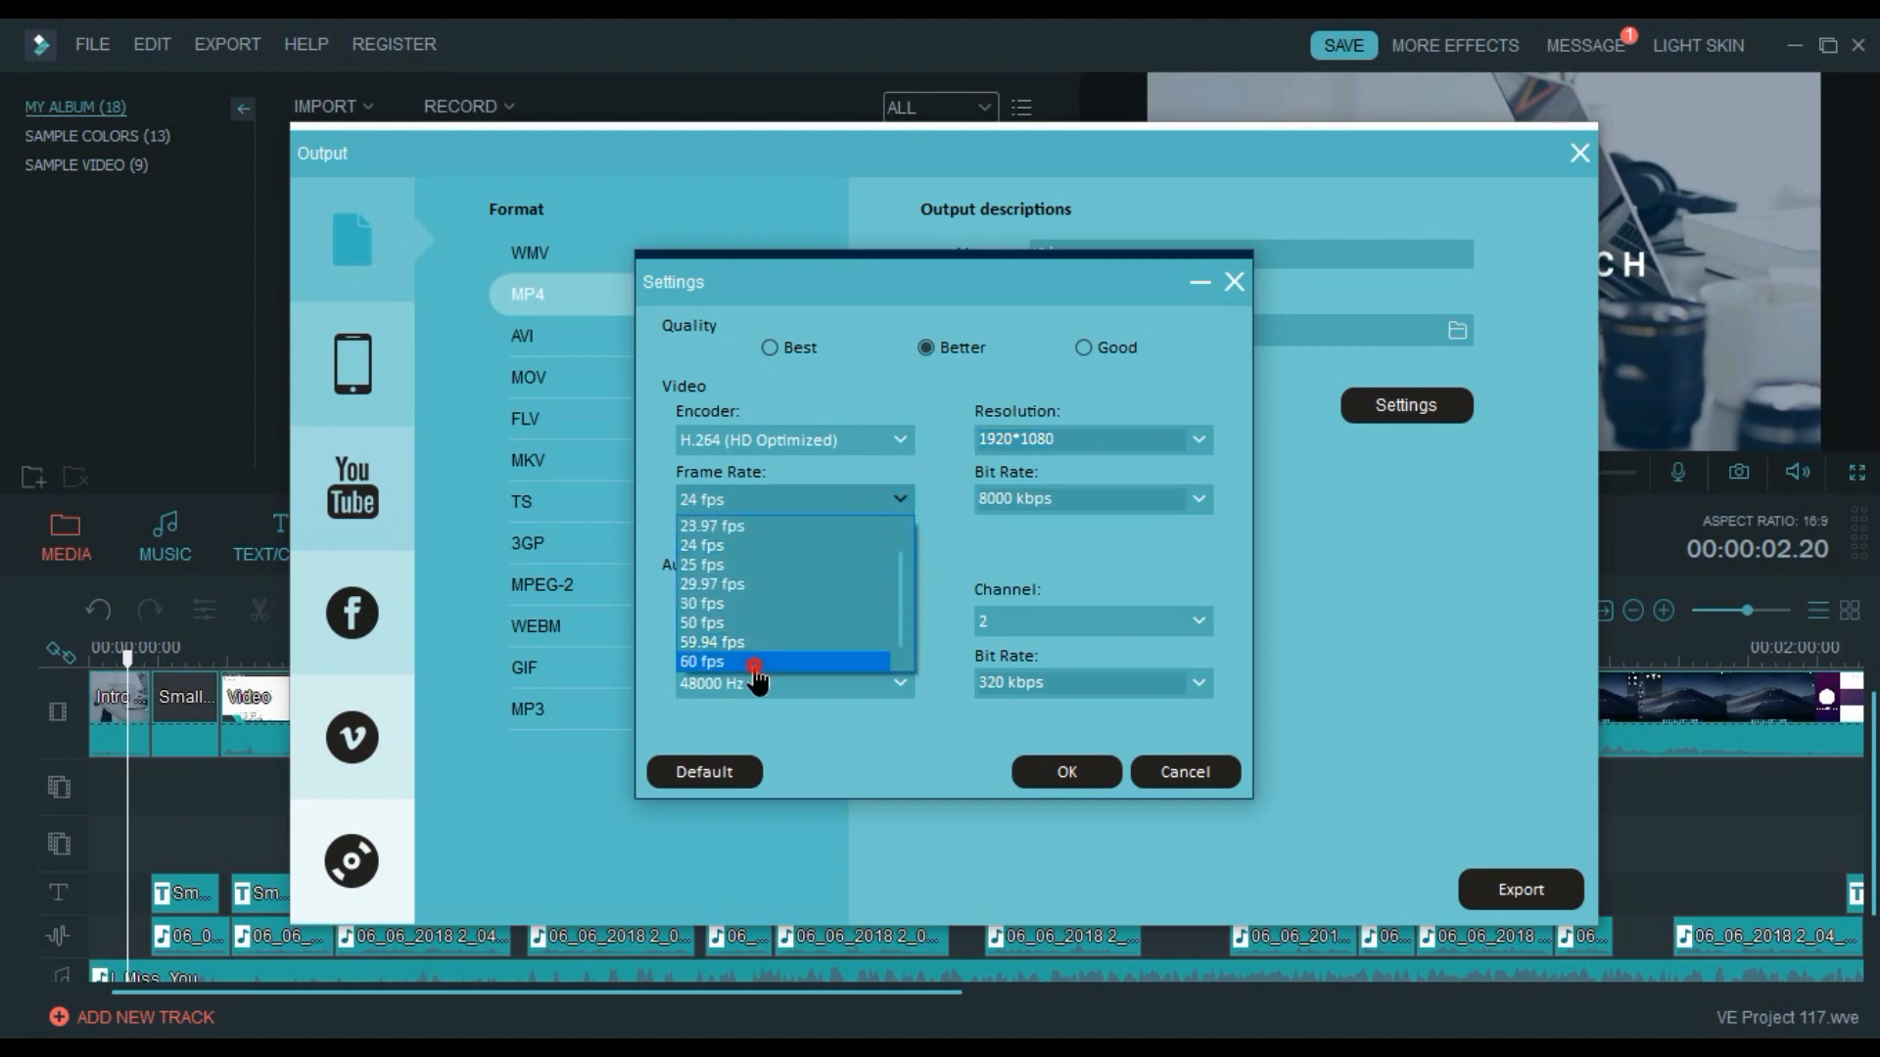
# Set the frame rate to 60 fps and apply the encoding settings.
pyautogui.click(704, 661)
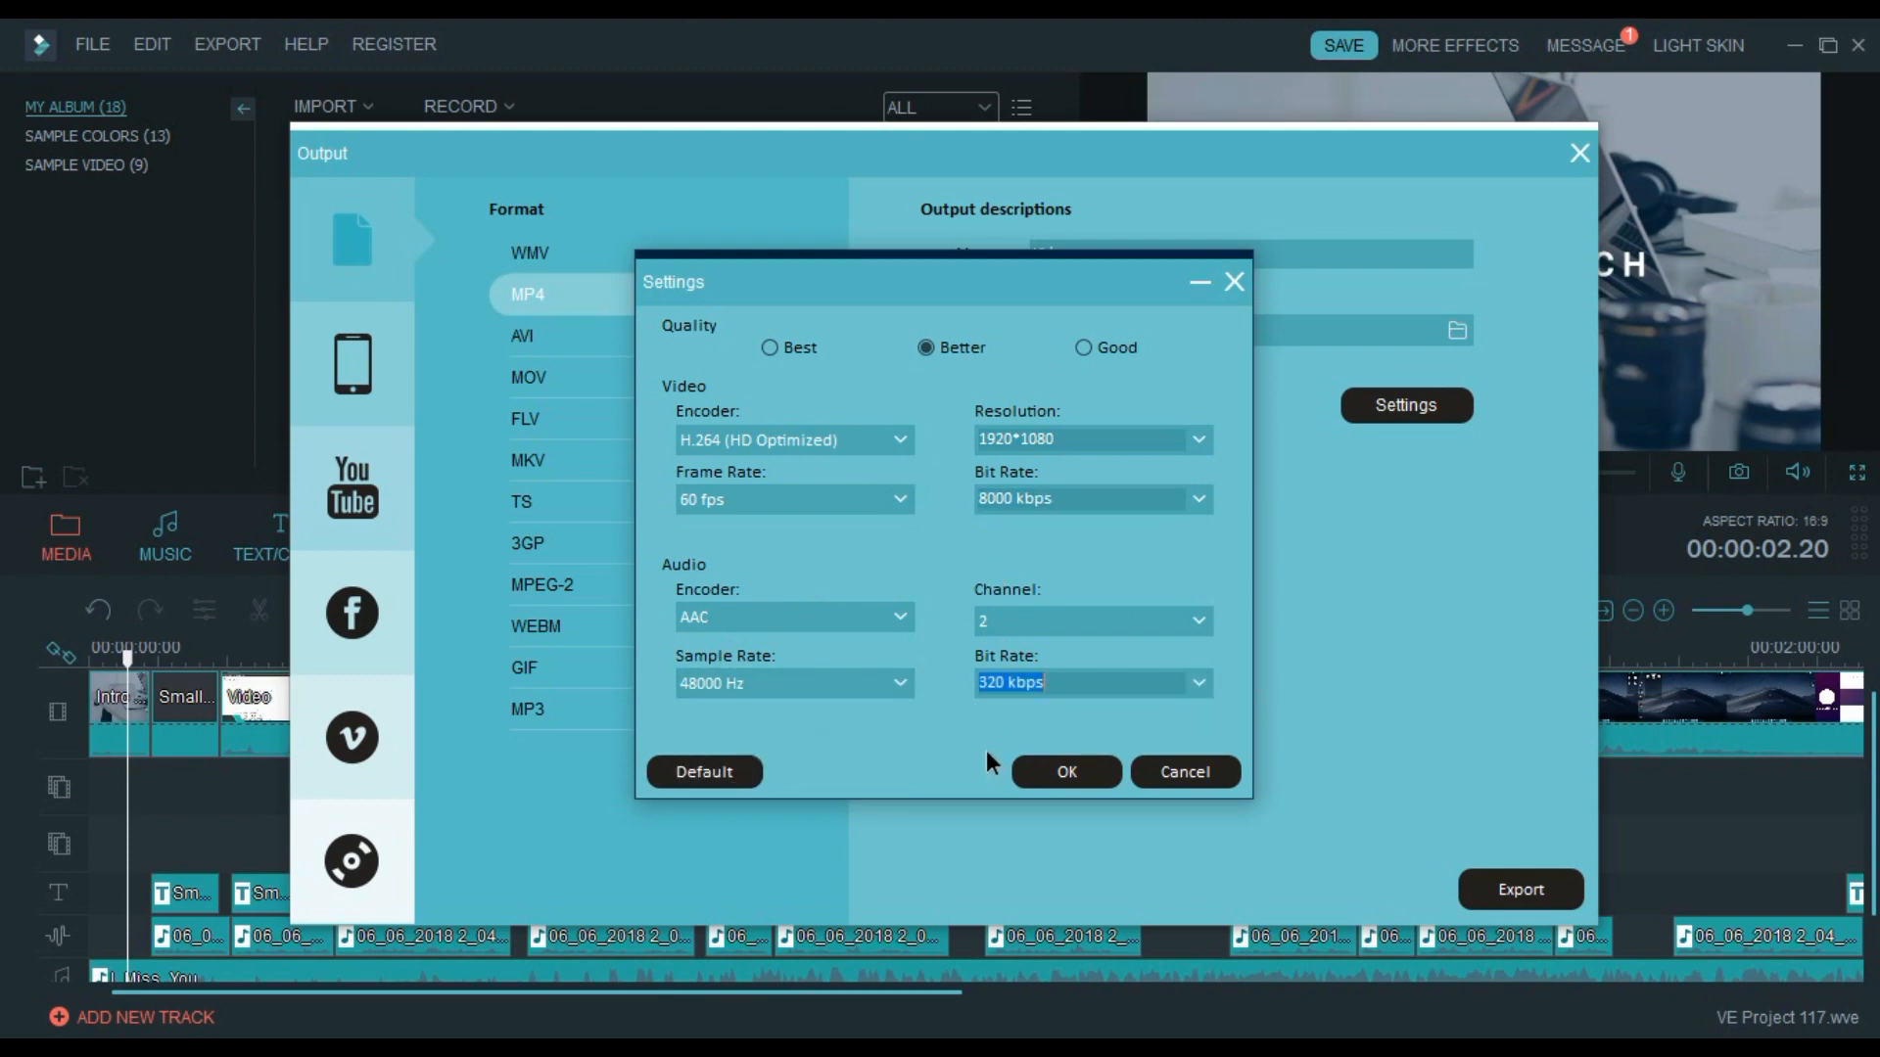
pyautogui.click(1065, 771)
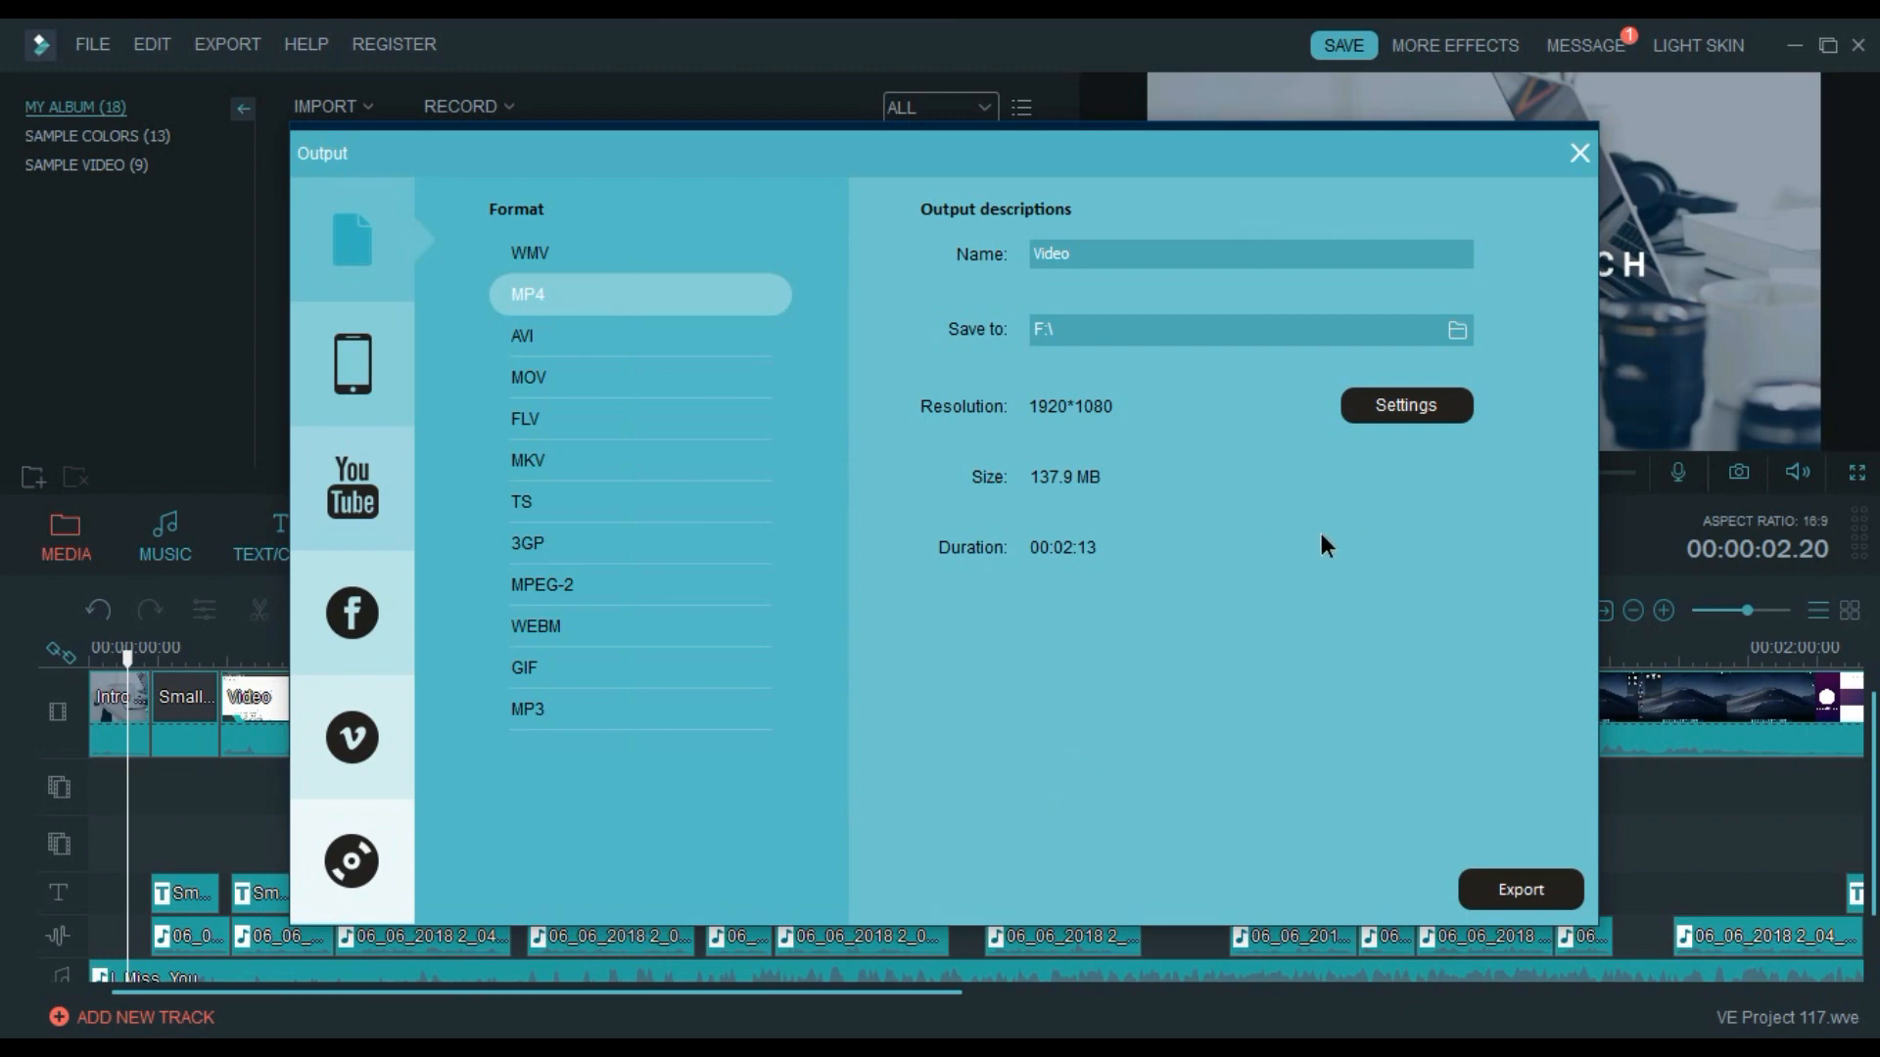